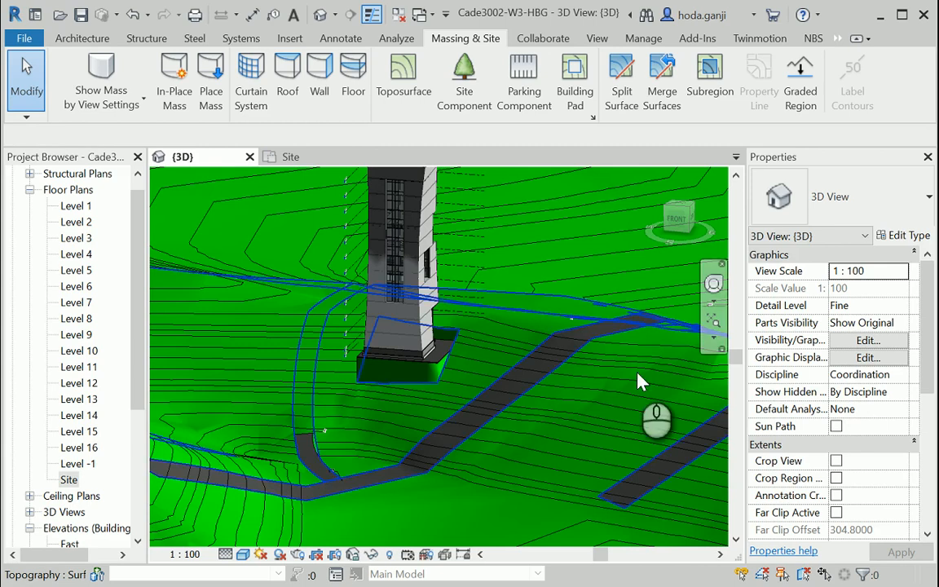
{"action": "mouse_move", "coordinate": [644, 382]}
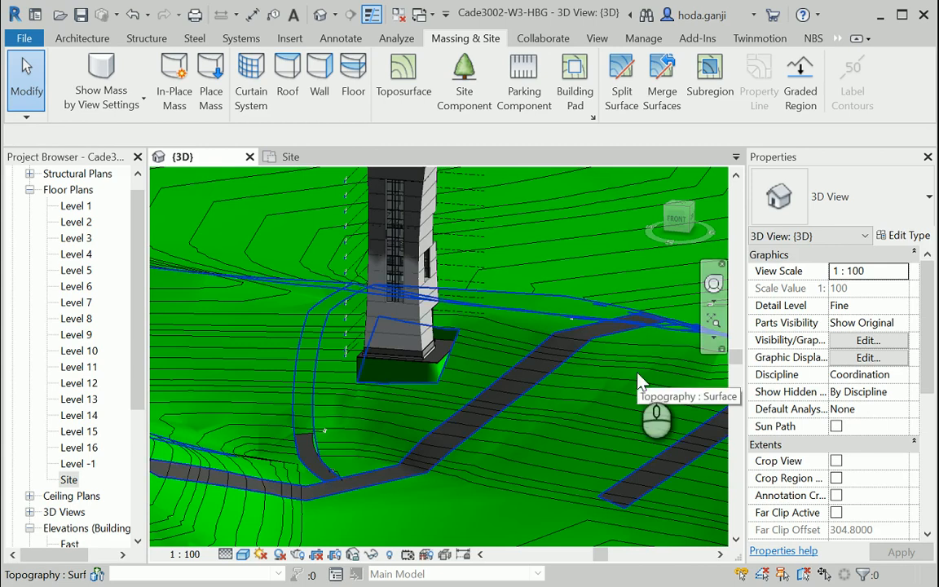
{"action": "mouse_move", "coordinate": [636, 388]}
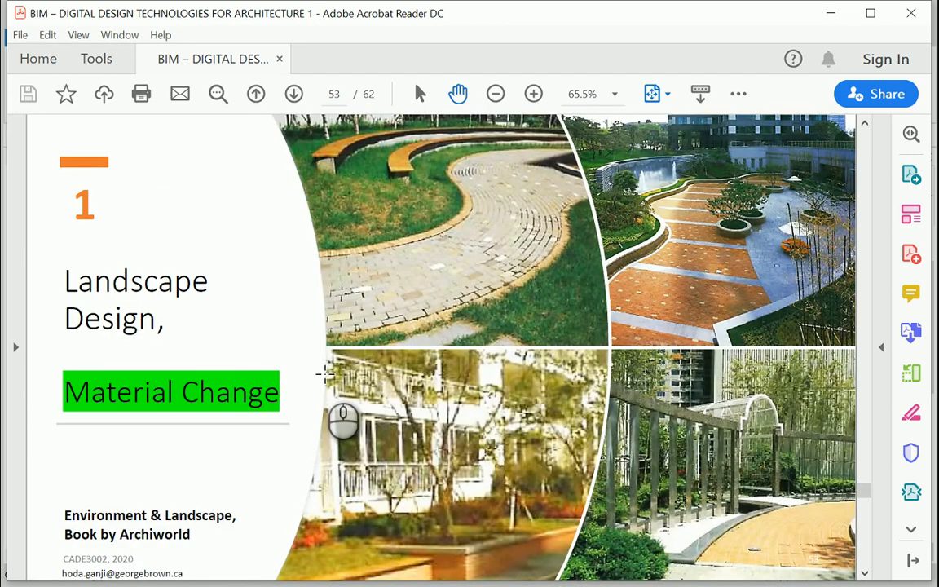
{"action": "mouse_move", "coordinate": [443, 292]}
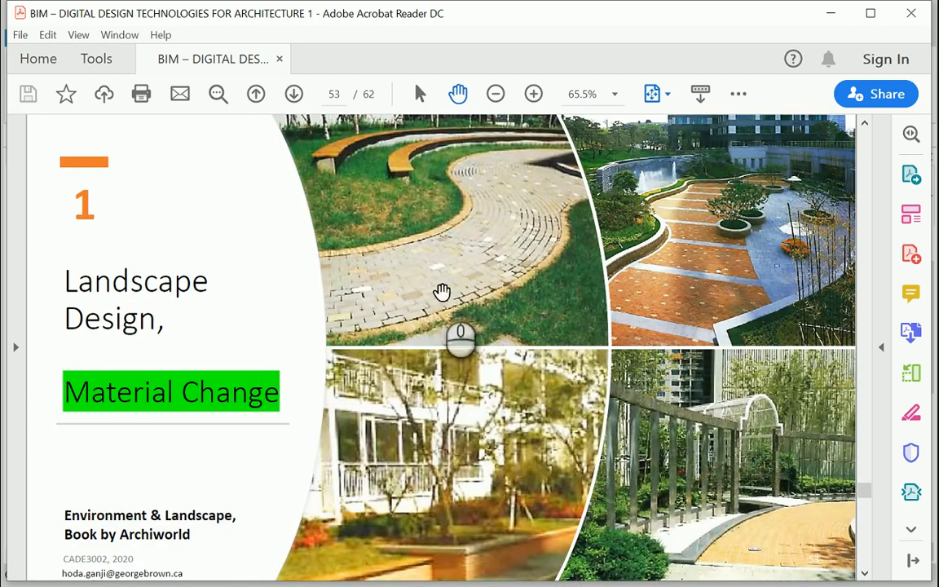
{"action": "mouse_move", "coordinate": [718, 290]}
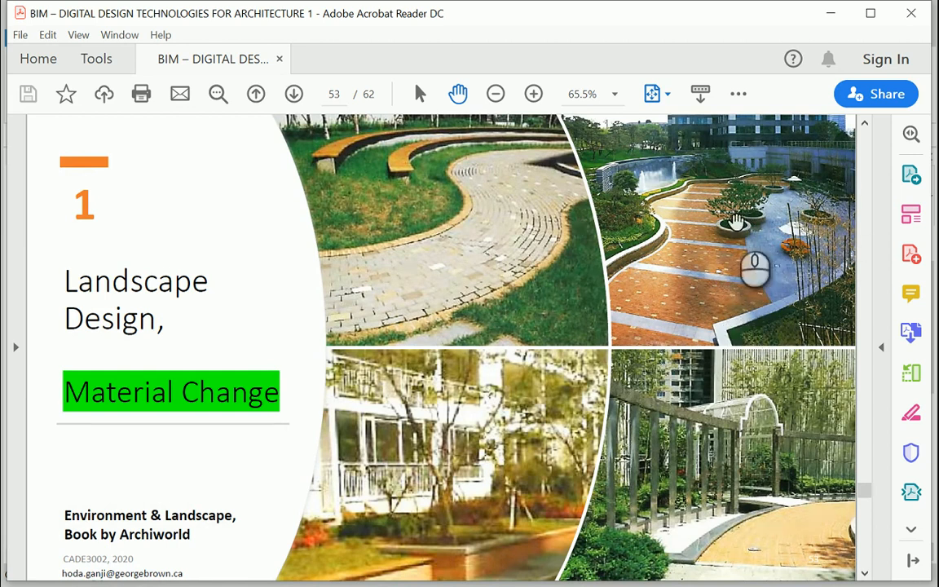
{"action": "mouse_move", "coordinate": [802, 269]}
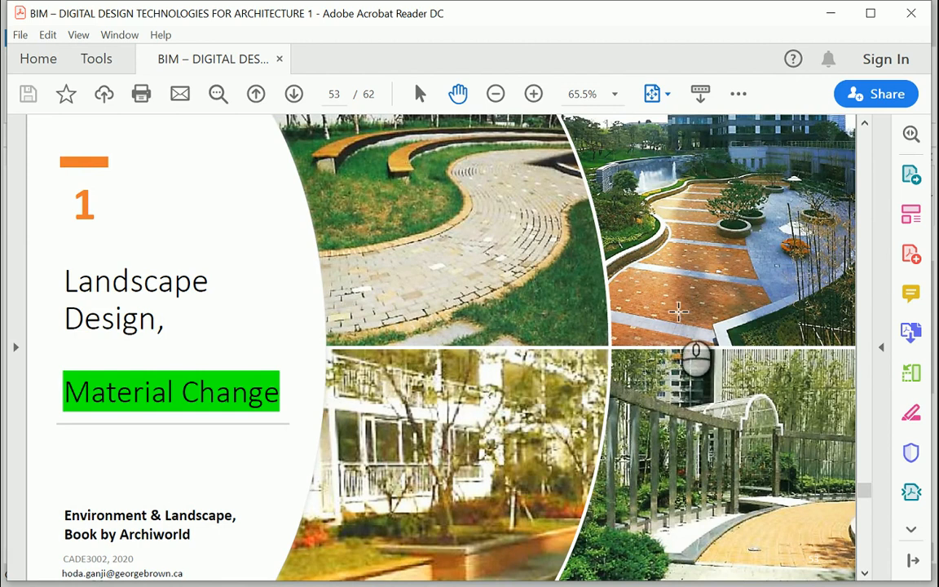
{"action": "mouse_move", "coordinate": [739, 258]}
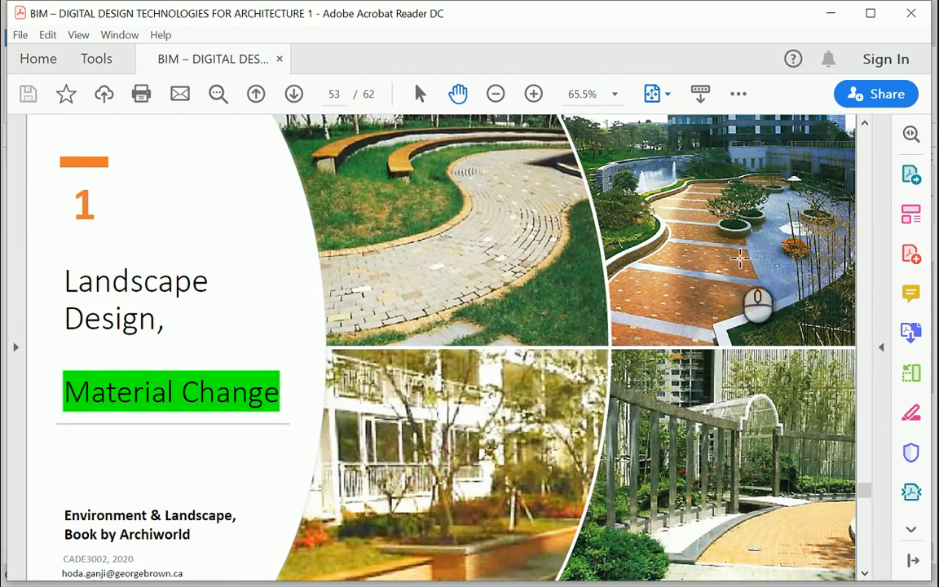
{"action": "mouse_move", "coordinate": [253, 375]}
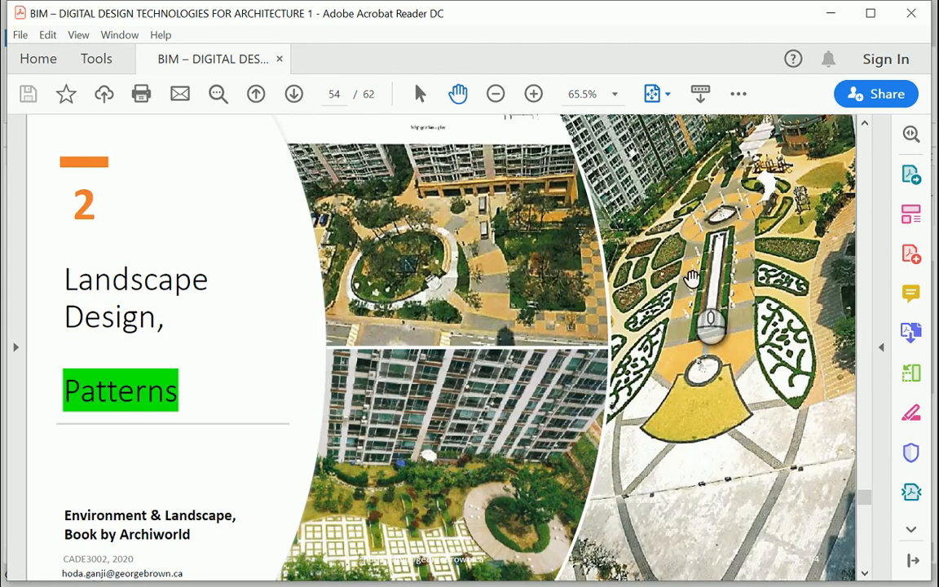
{"action": "mouse_move", "coordinate": [741, 387]}
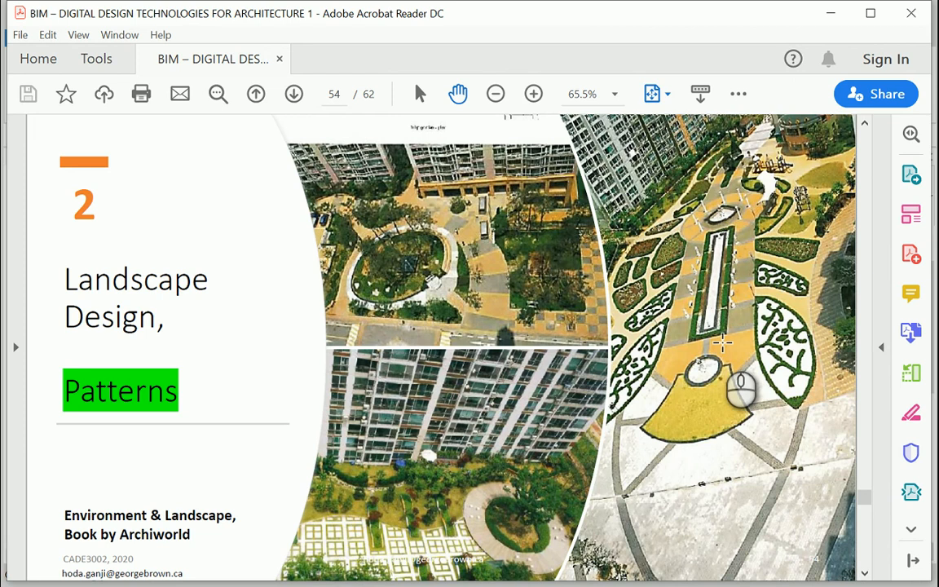
{"action": "mouse_move", "coordinate": [731, 352]}
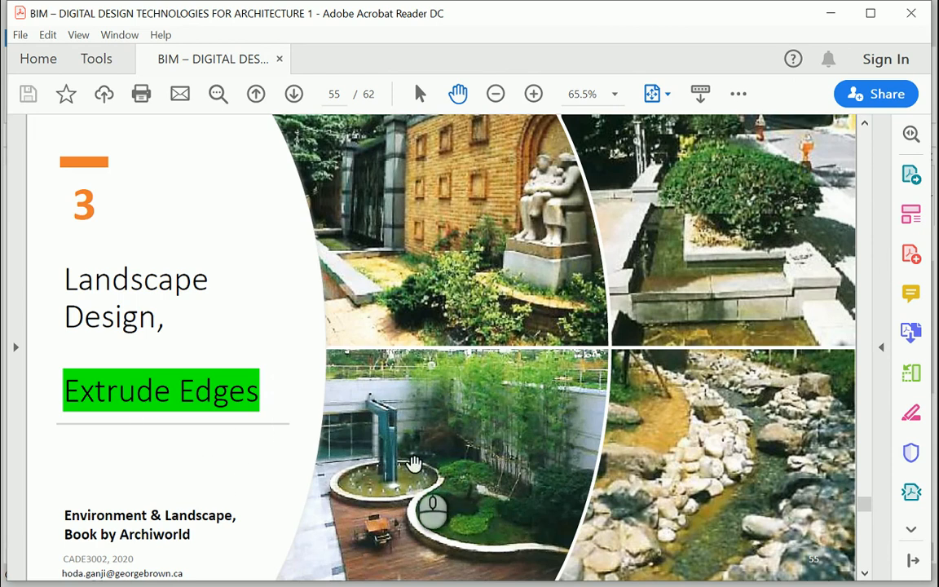
{"action": "mouse_move", "coordinate": [729, 432]}
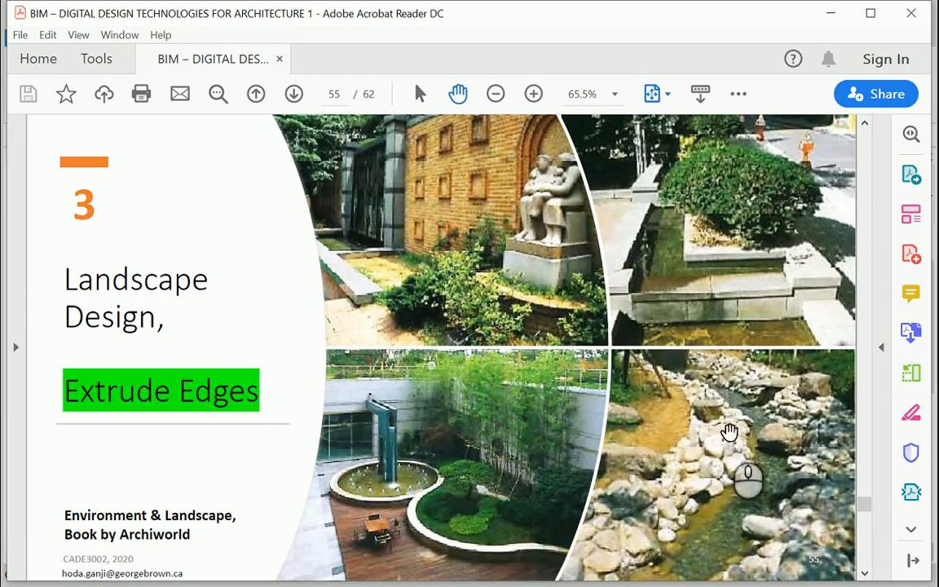
{"action": "mouse_move", "coordinate": [629, 348]}
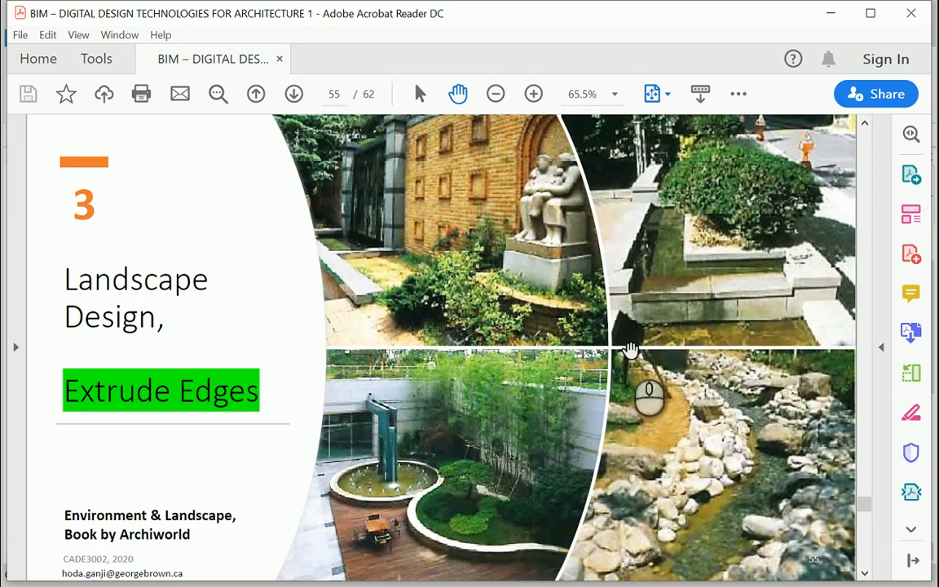
{"action": "mouse_move", "coordinate": [289, 440]}
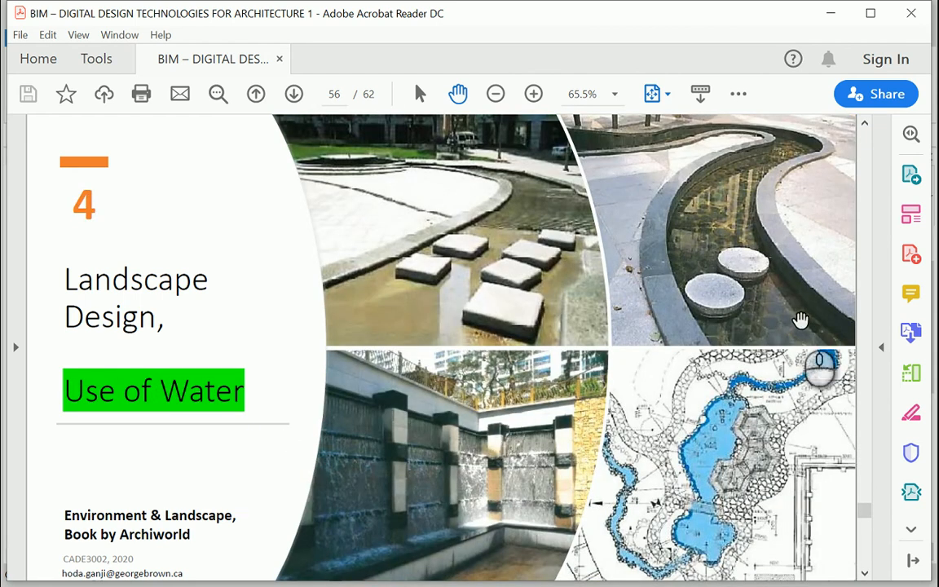
{"action": "mouse_move", "coordinate": [489, 523]}
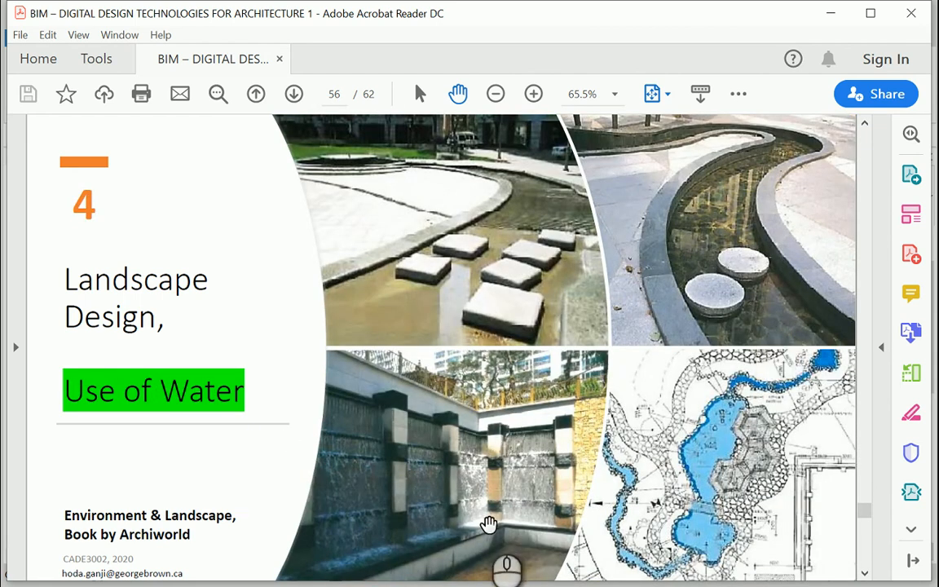
{"action": "mouse_move", "coordinate": [770, 489]}
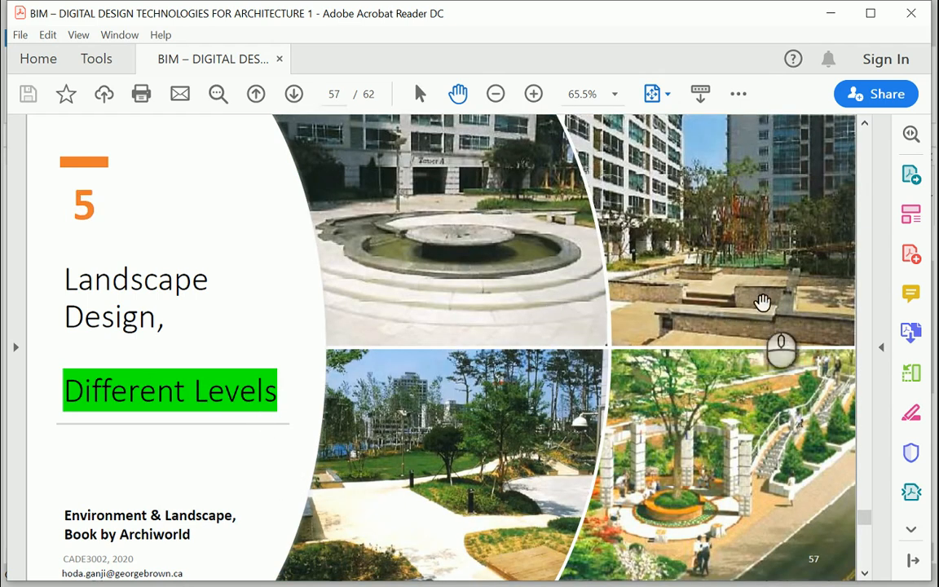
{"action": "mouse_move", "coordinate": [823, 408]}
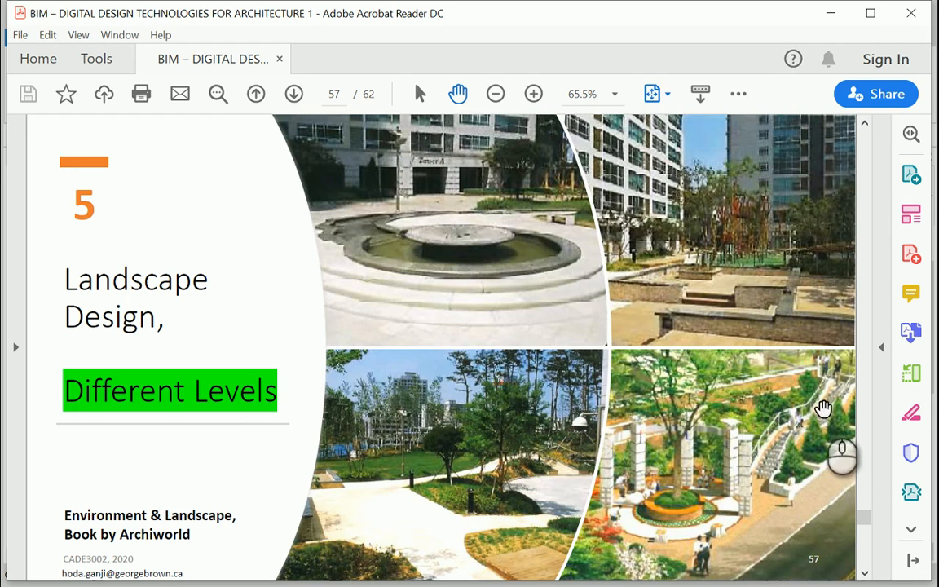
{"action": "mouse_move", "coordinate": [810, 312]}
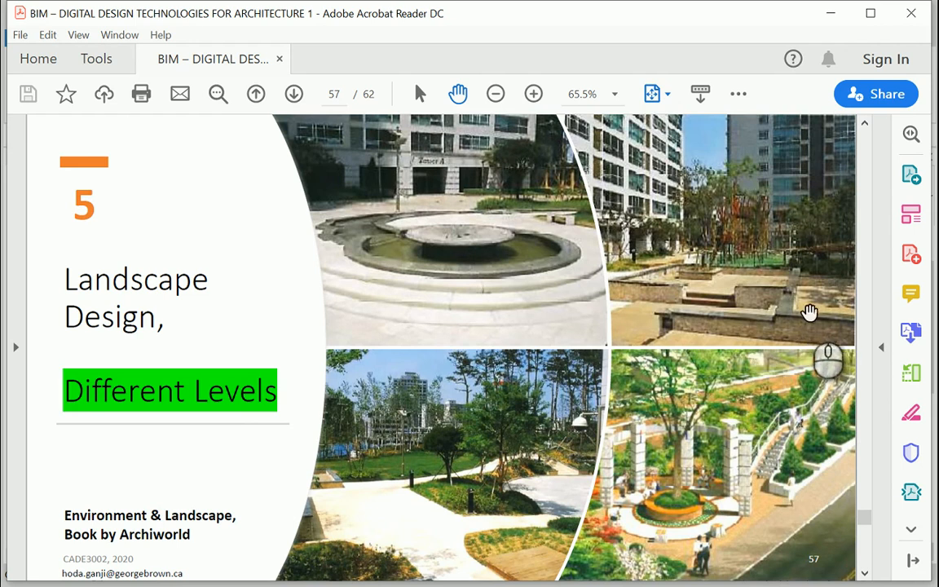
{"action": "mouse_move", "coordinate": [809, 308]}
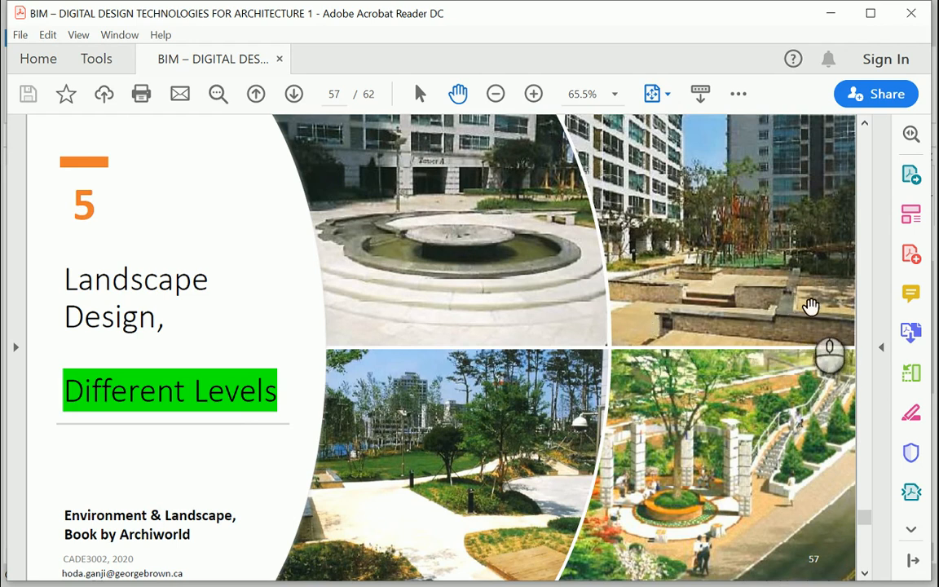
{"action": "mouse_move", "coordinate": [814, 318]}
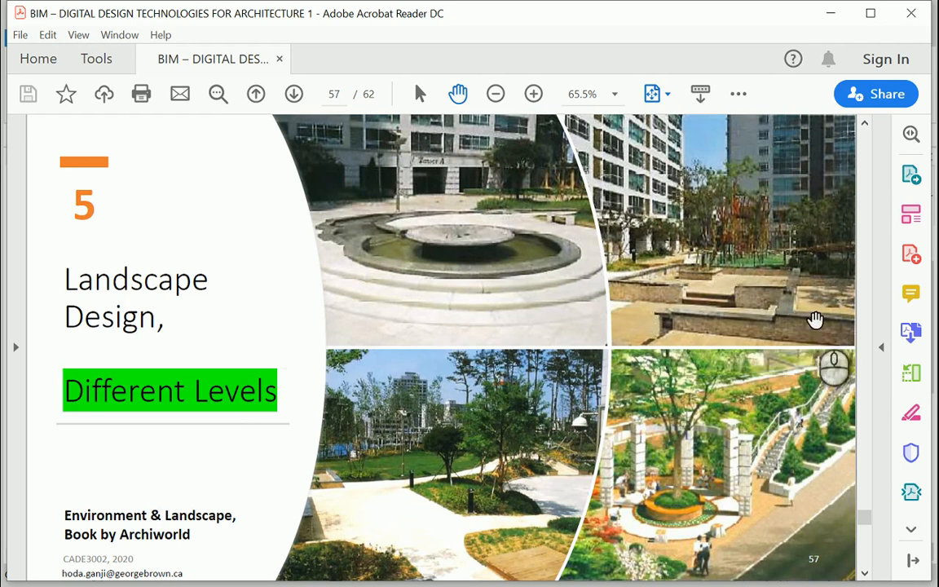
{"action": "mouse_move", "coordinate": [609, 410]}
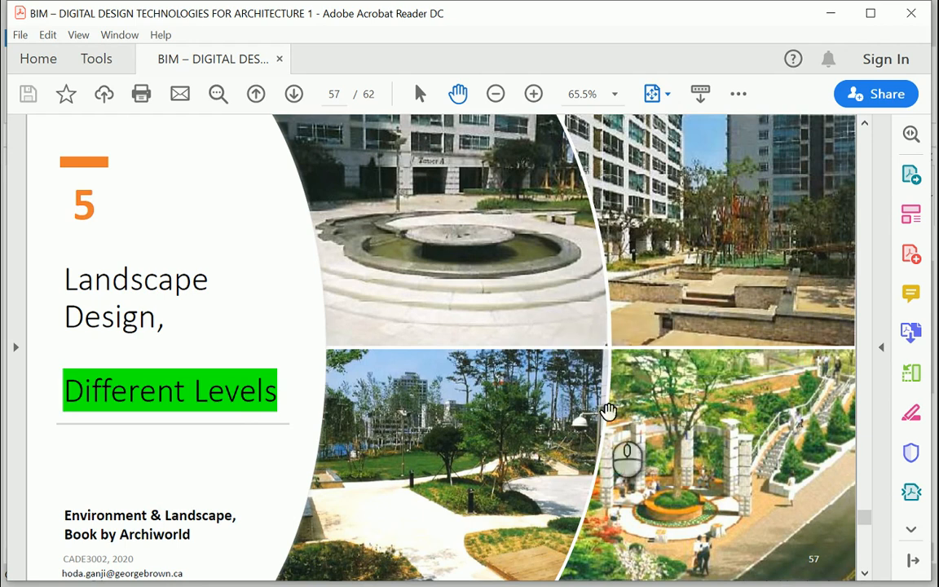
{"action": "mouse_move", "coordinate": [566, 478]}
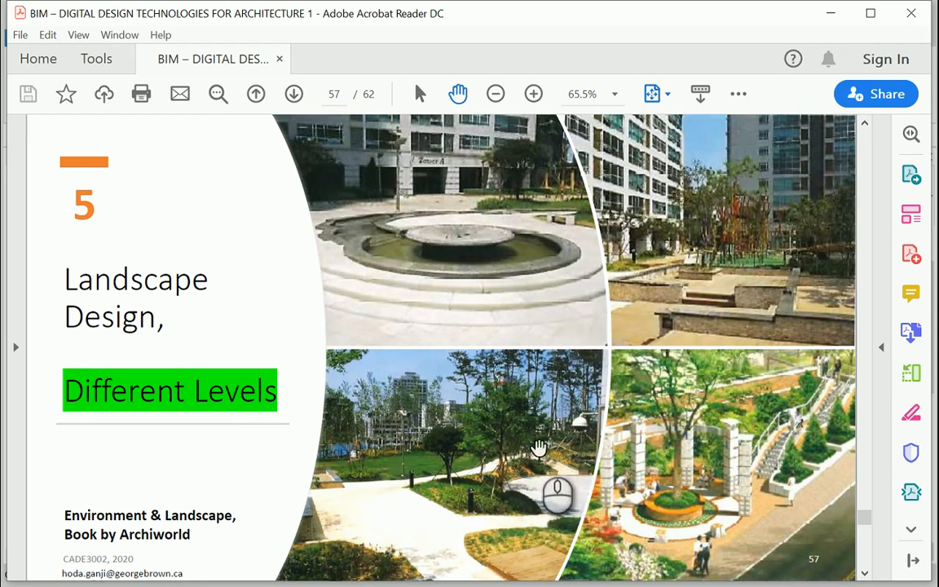
{"action": "mouse_move", "coordinate": [582, 473]}
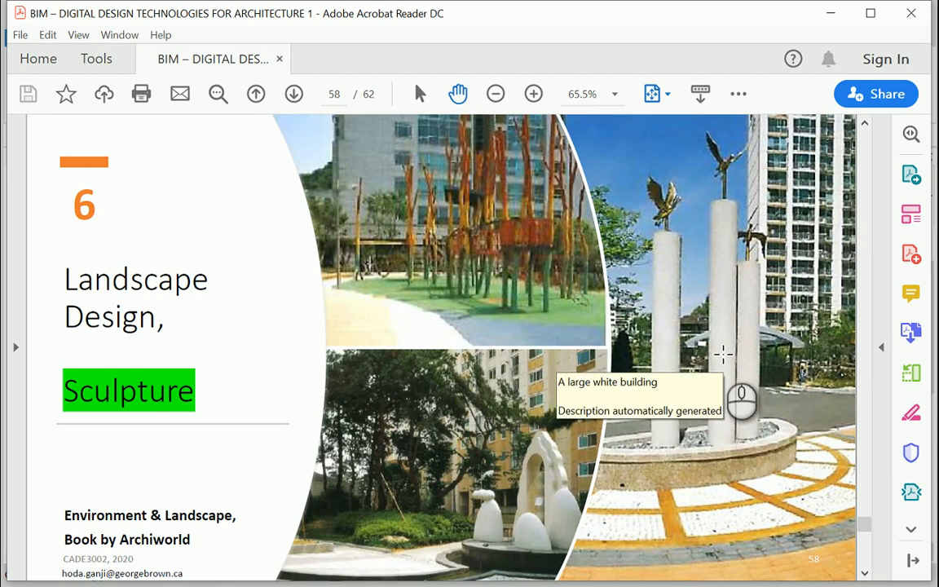
{"action": "mouse_move", "coordinate": [275, 411]}
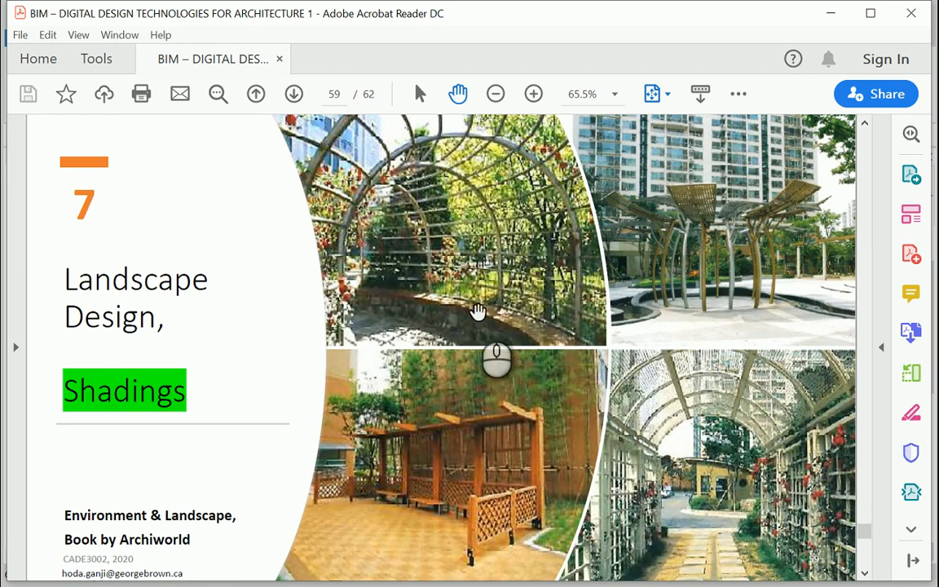
{"action": "mouse_move", "coordinate": [512, 424]}
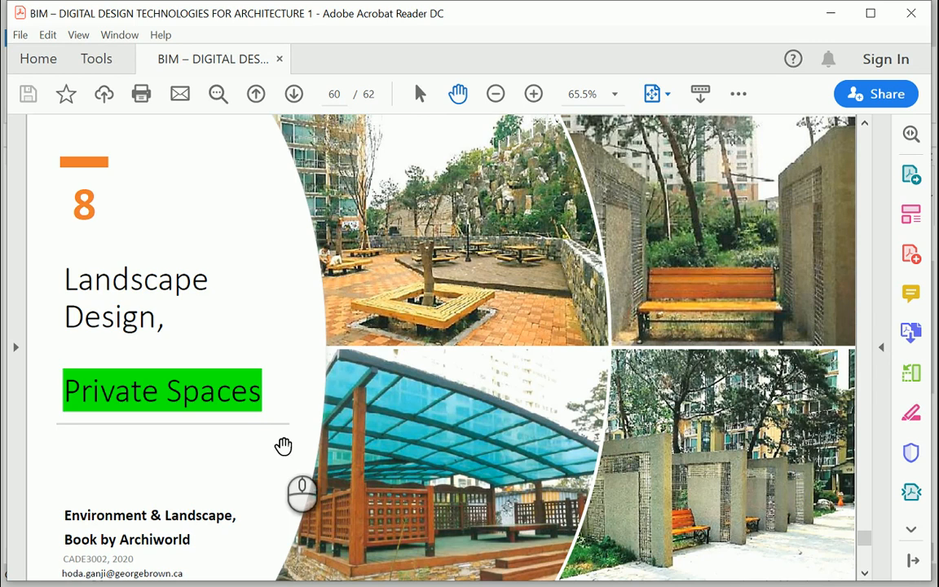
{"action": "mouse_move", "coordinate": [677, 568]}
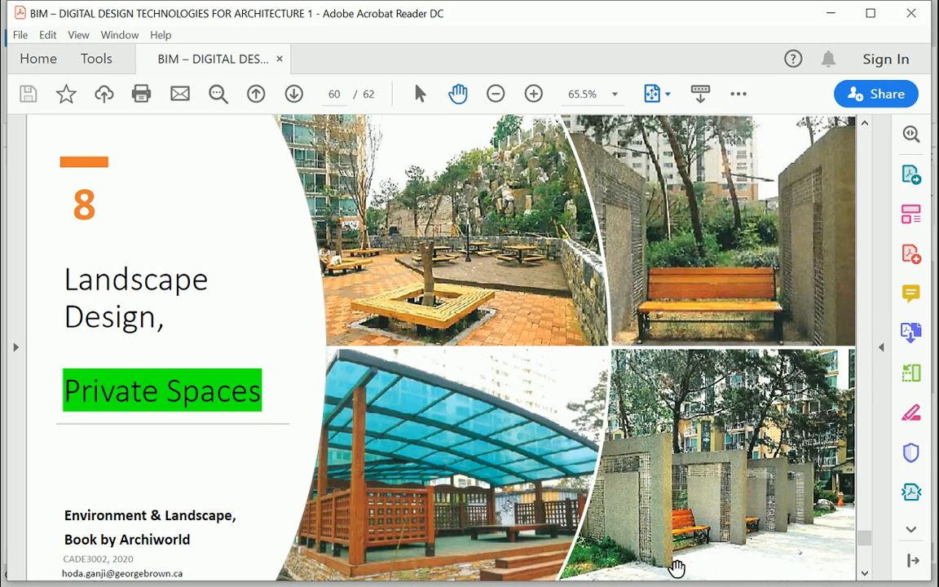
{"action": "mouse_move", "coordinate": [762, 261]}
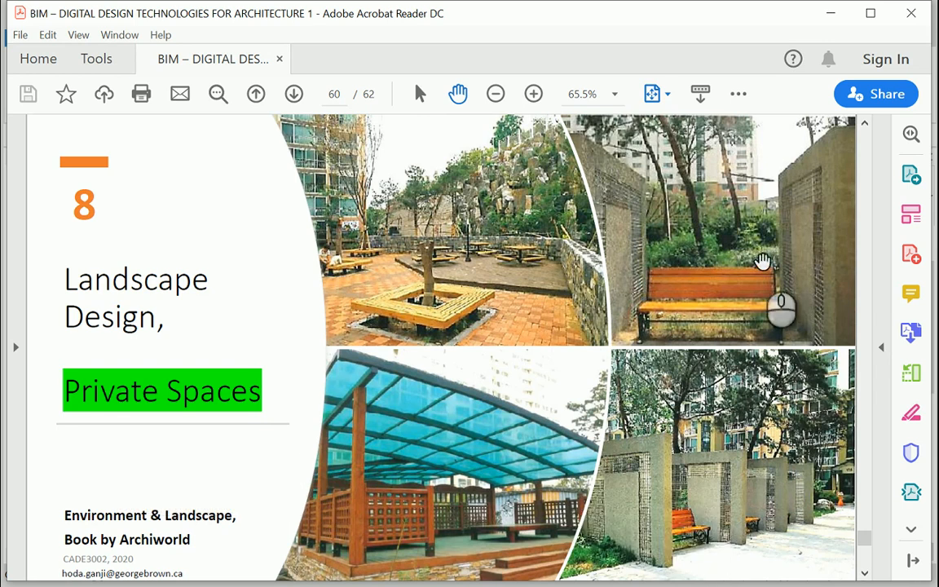
{"action": "mouse_move", "coordinate": [681, 550]}
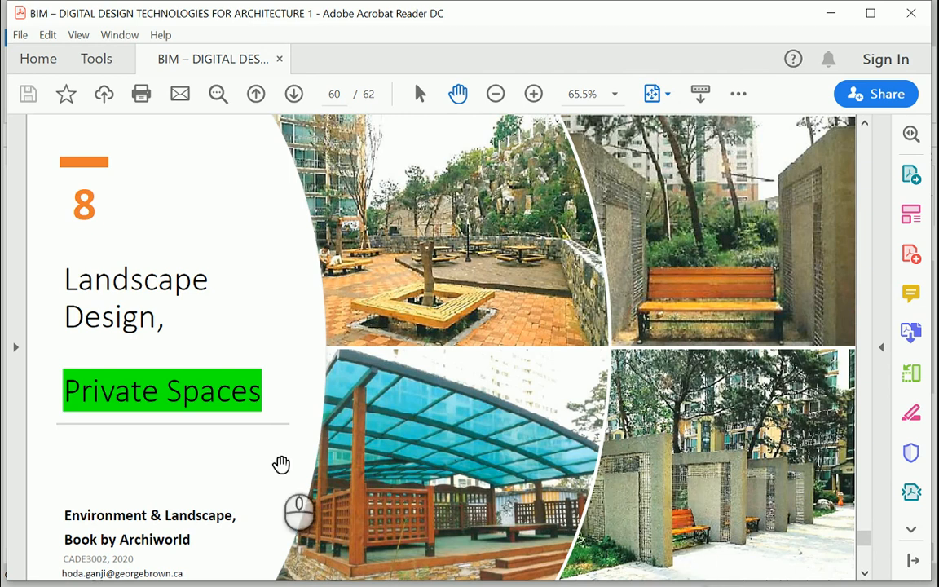
{"action": "scroll", "scroll_direction": "down", "scroll_amount": 3}
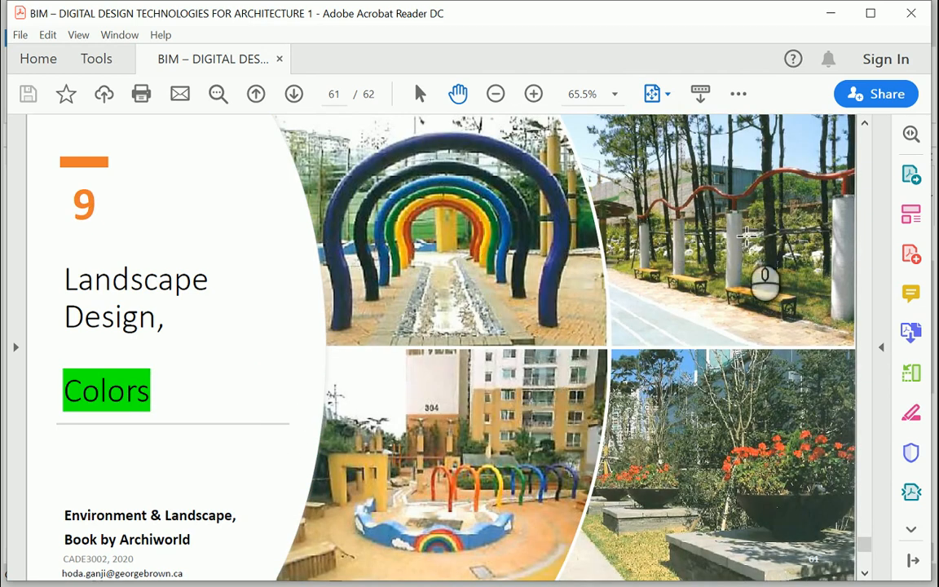
{"action": "mouse_move", "coordinate": [700, 418]}
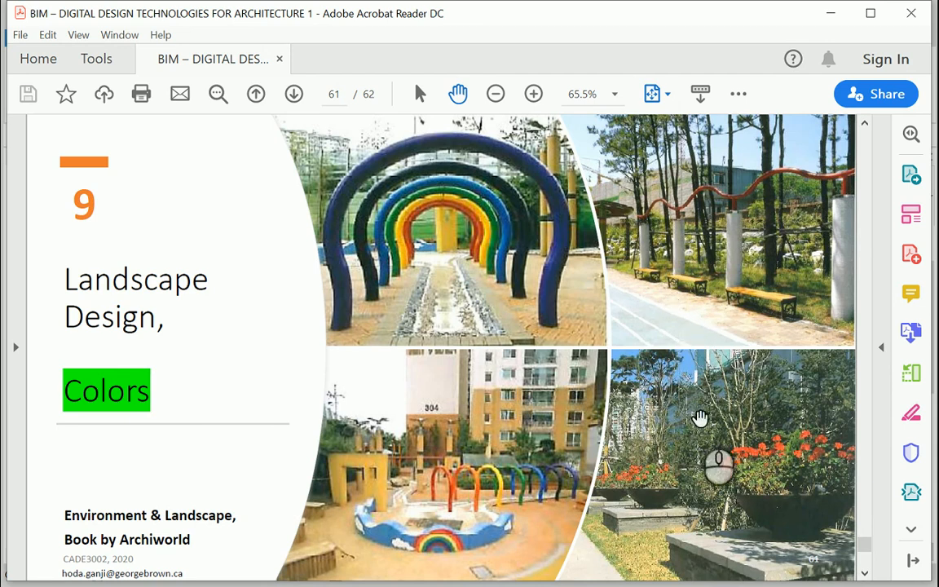
{"action": "mouse_move", "coordinate": [735, 471]}
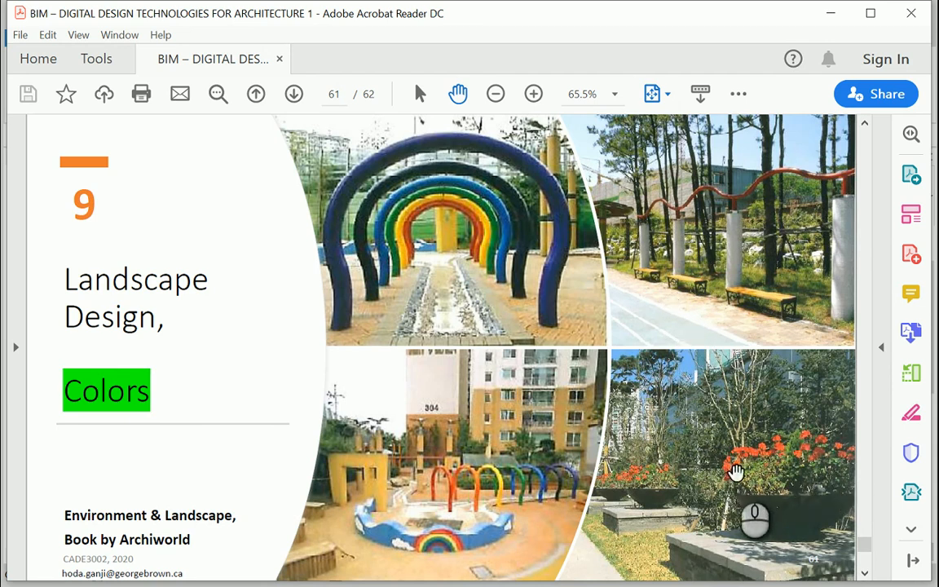
{"action": "mouse_move", "coordinate": [322, 461]}
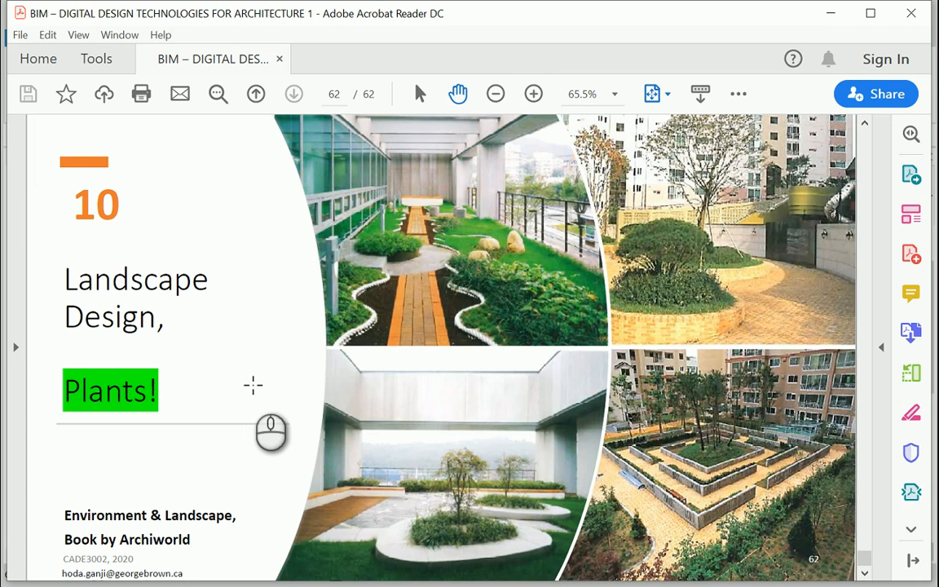
{"action": "mouse_move", "coordinate": [387, 370]}
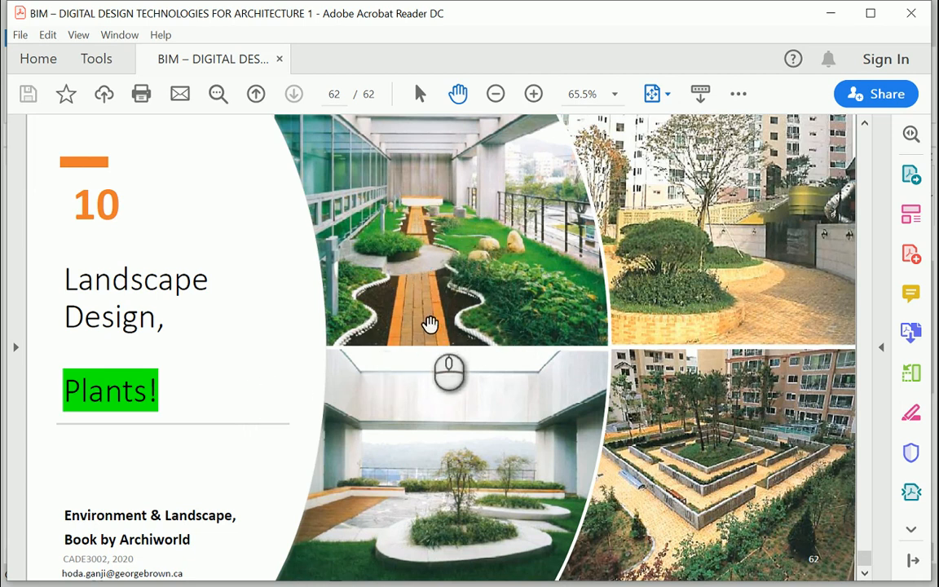
{"action": "mouse_move", "coordinate": [478, 532]}
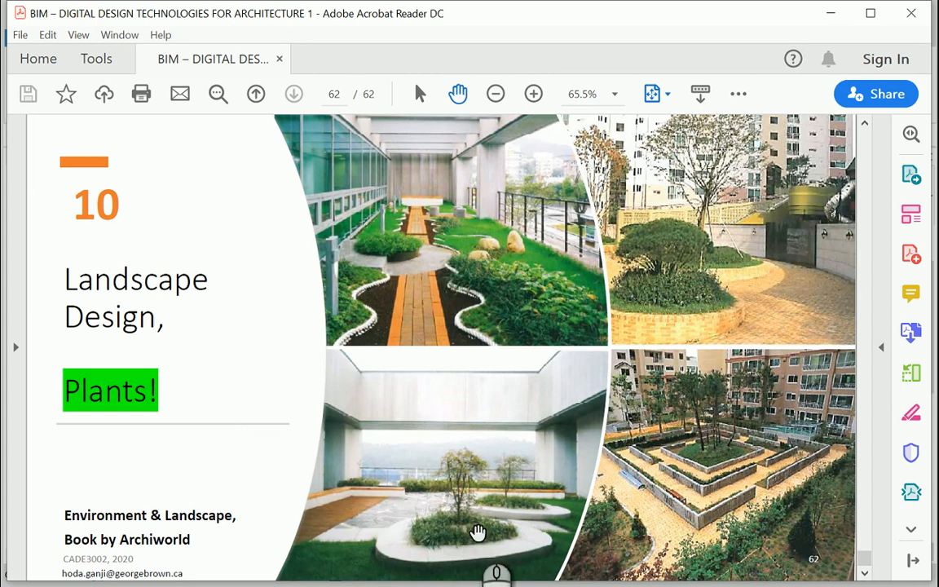
{"action": "mouse_move", "coordinate": [713, 426]}
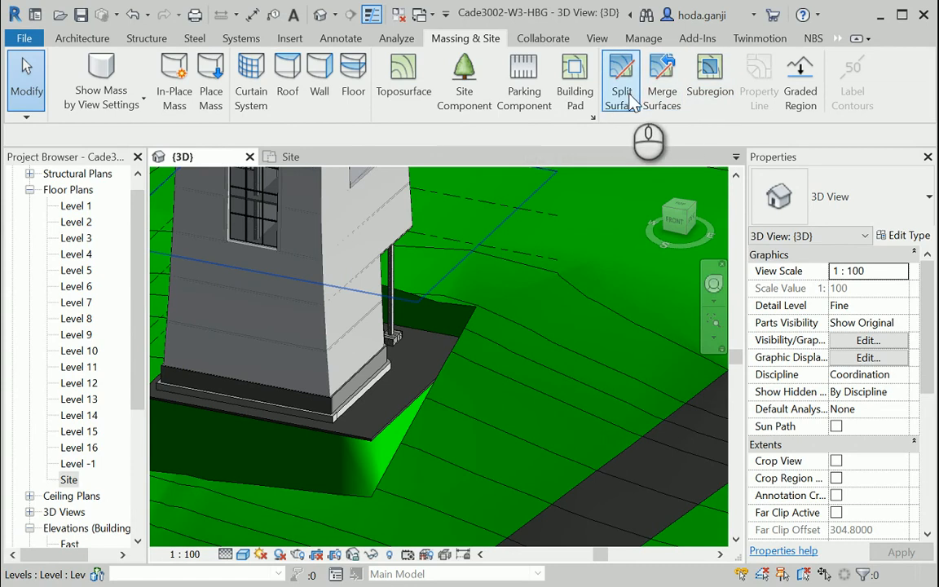
Select the New-Topo toposurface around the building to view its properties
{"action": "left_click", "coordinate": [621, 77]}
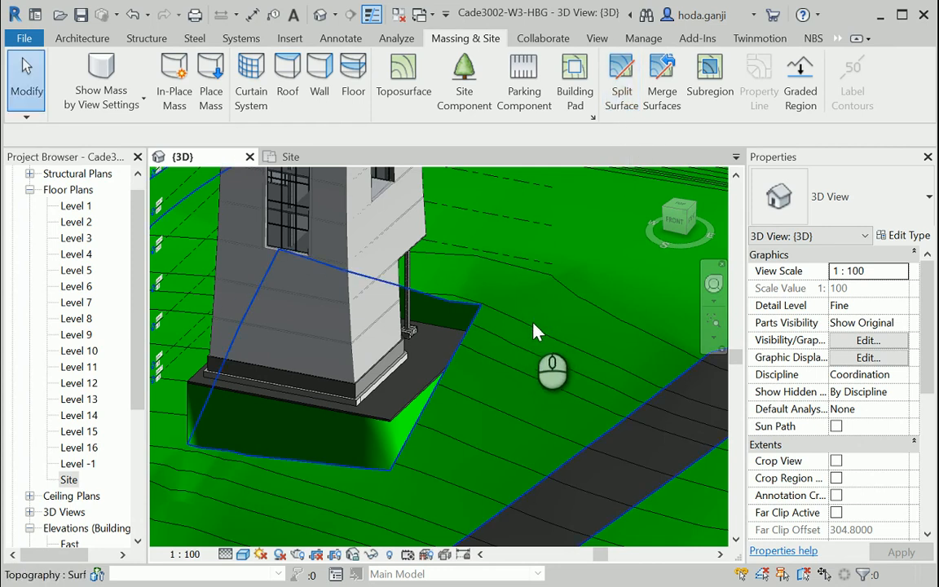
{"action": "mouse_move", "coordinate": [536, 333]}
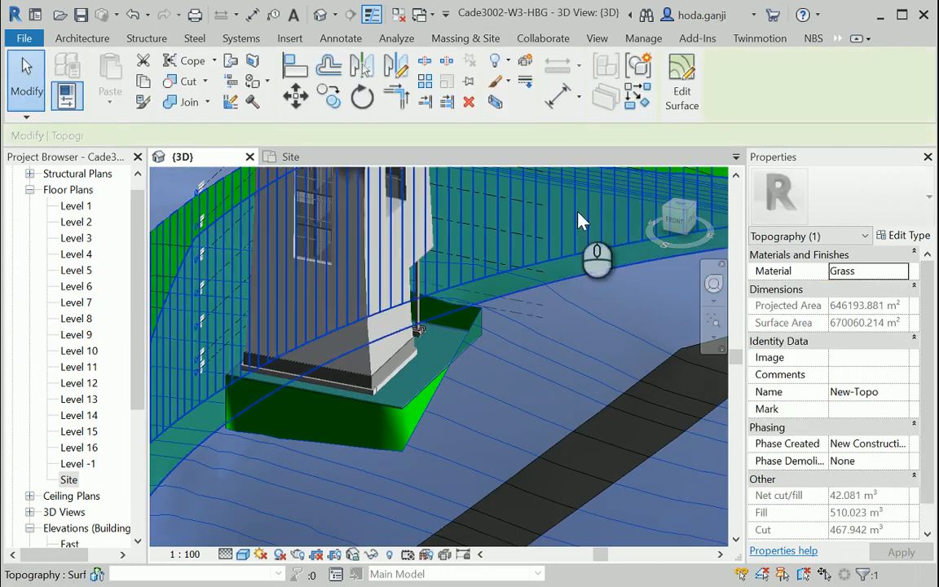
{"action": "left_click", "coordinate": [465, 38]}
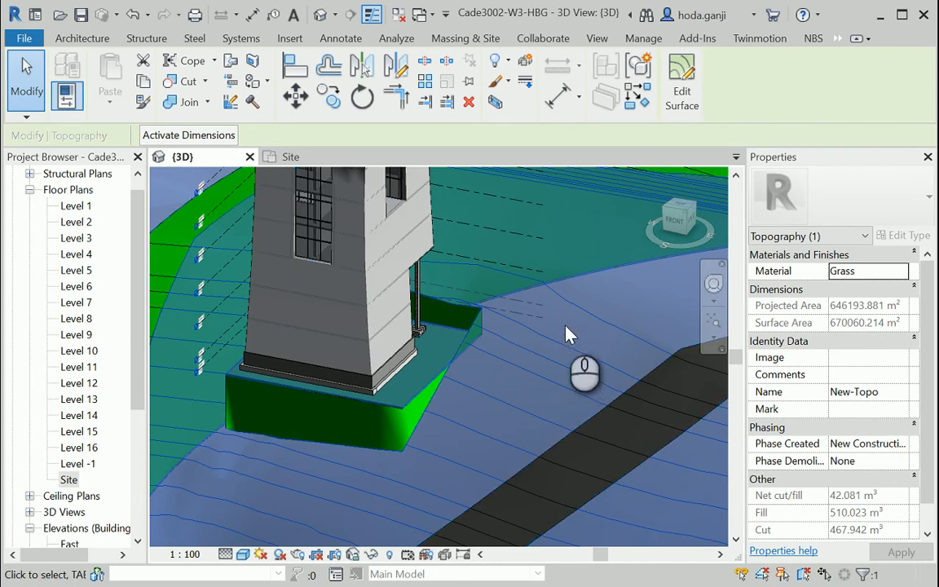
{"action": "mouse_move", "coordinate": [570, 334]}
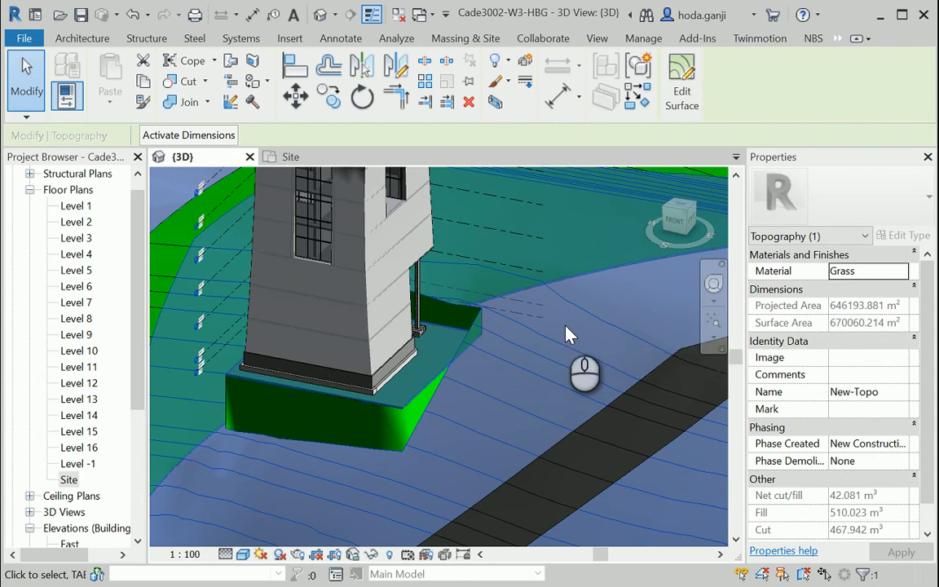
{"action": "left_click", "coordinate": [464, 38]}
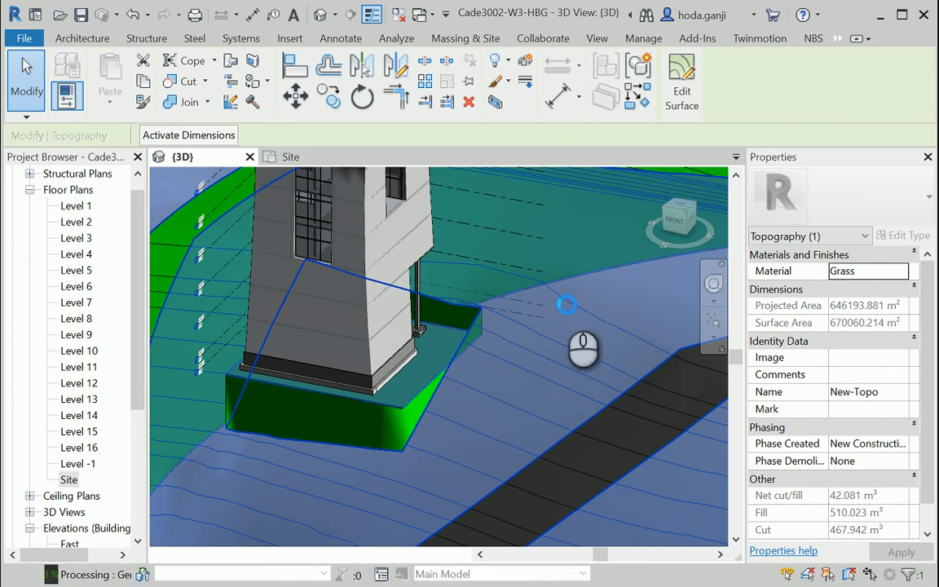
{"action": "left_click", "coordinate": [466, 39]}
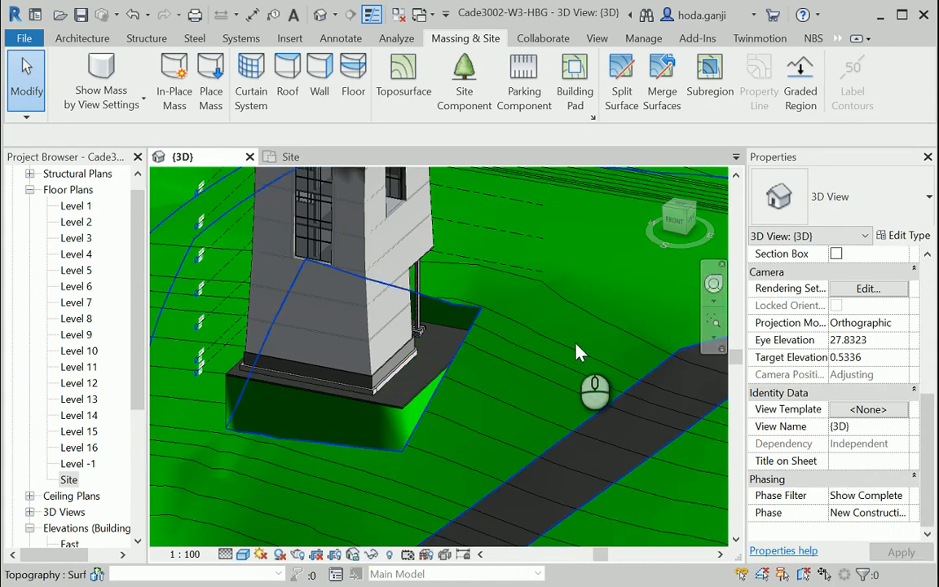
{"action": "mouse_move", "coordinate": [575, 356]}
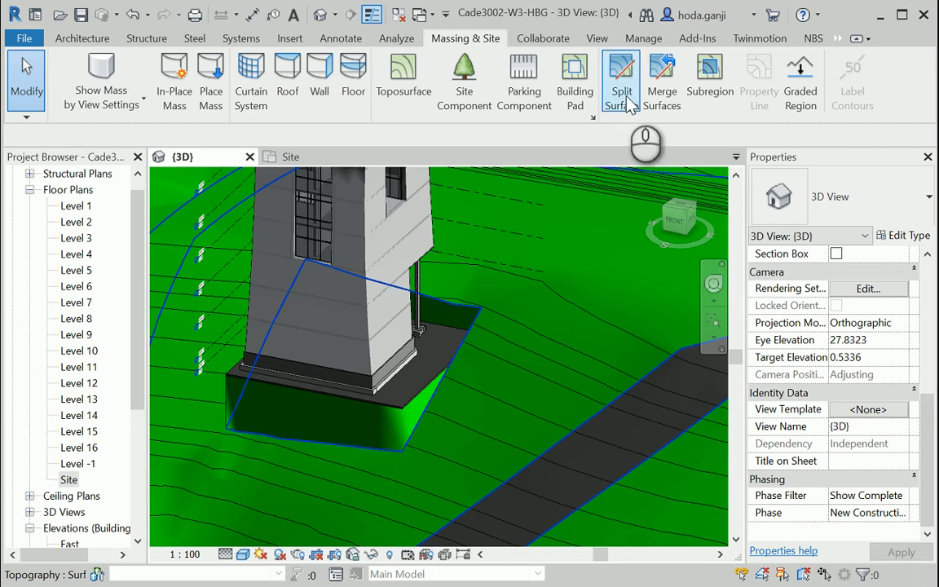
{"action": "left_click", "coordinate": [621, 77]}
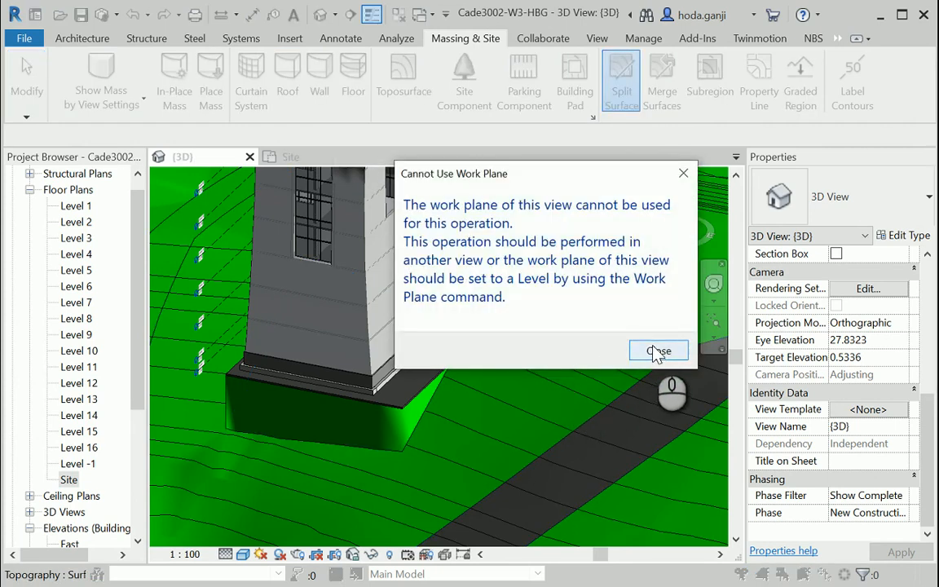
{"action": "left_click", "coordinate": [658, 350]}
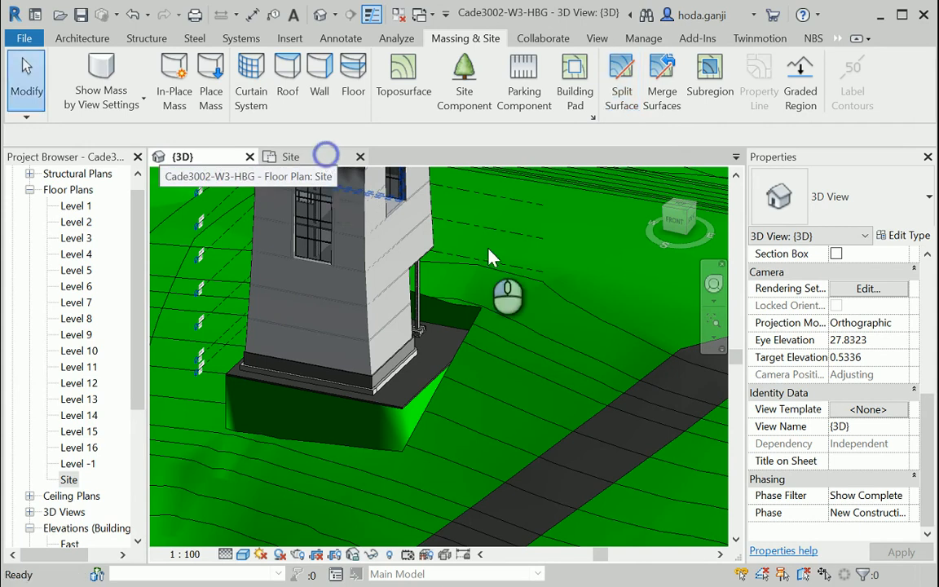
In the Site plan, split off a curved topography strip using picked edges offset 4.0000
{"action": "left_click", "coordinate": [291, 156]}
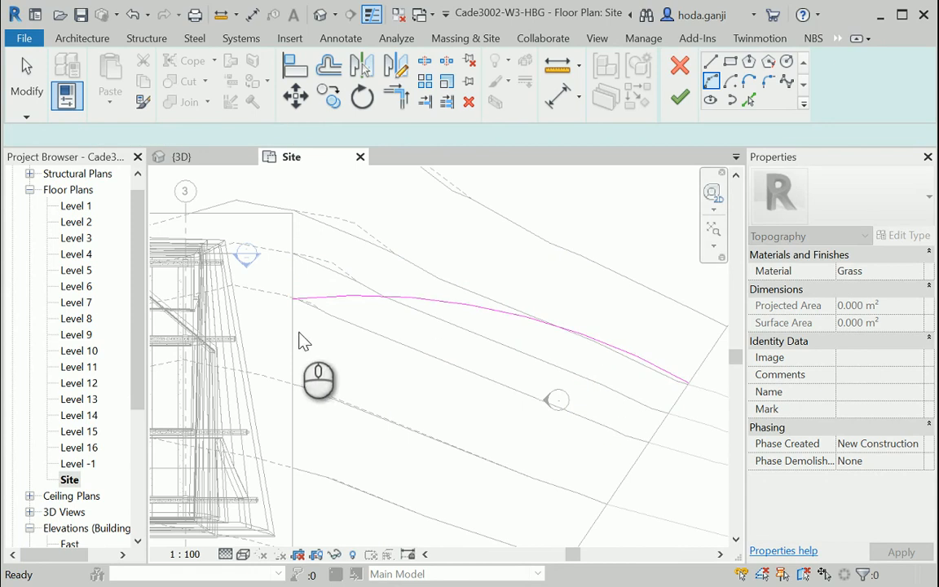
{"action": "left_click", "coordinate": [397, 96]}
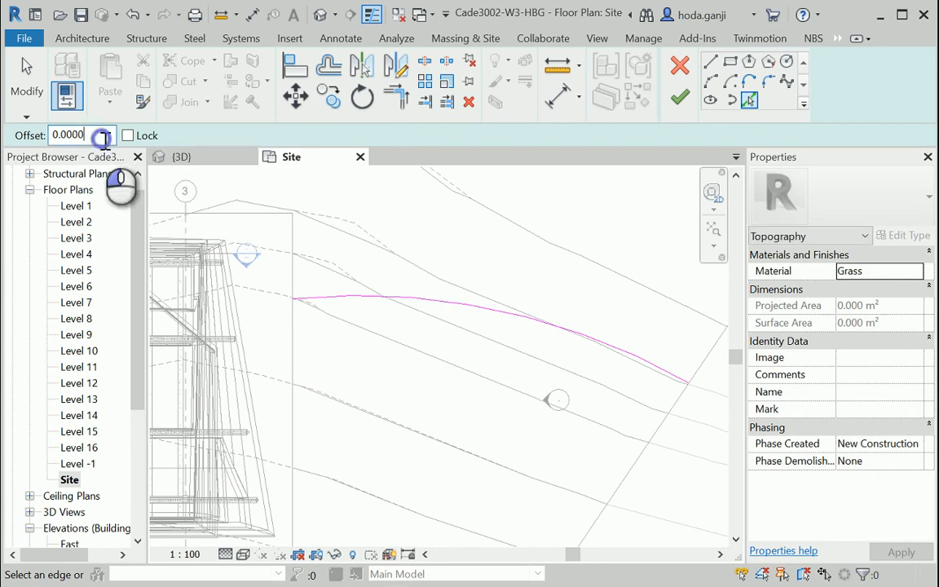
{"action": "type", "text": "4.0000"}
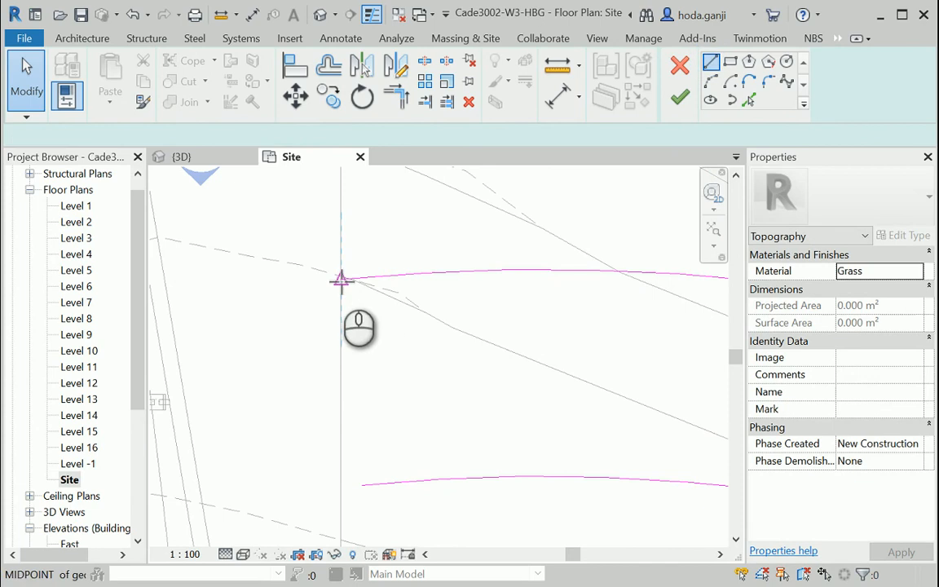
{"action": "left_click_drag", "start_coordinate": [342, 277], "coordinate": [367, 501]}
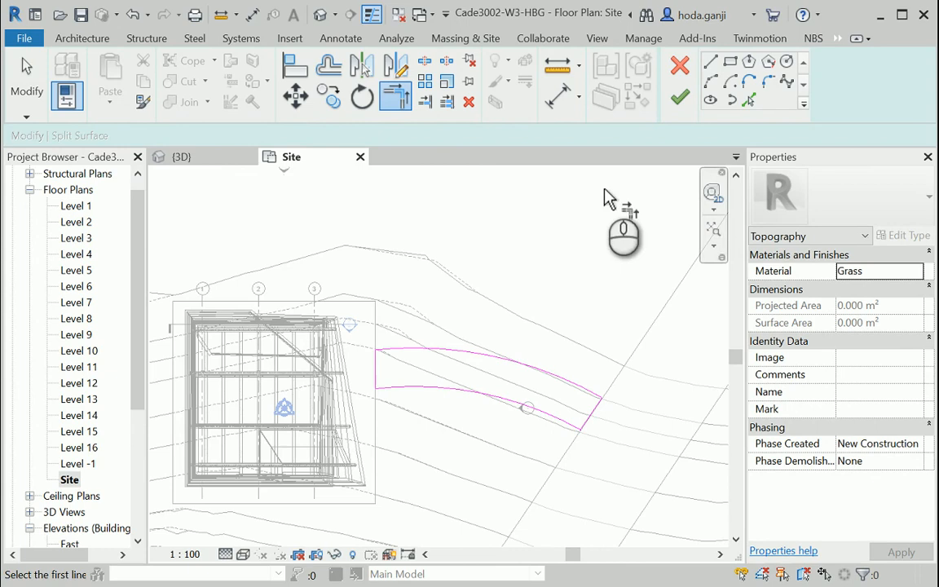
{"action": "left_click", "coordinate": [465, 38]}
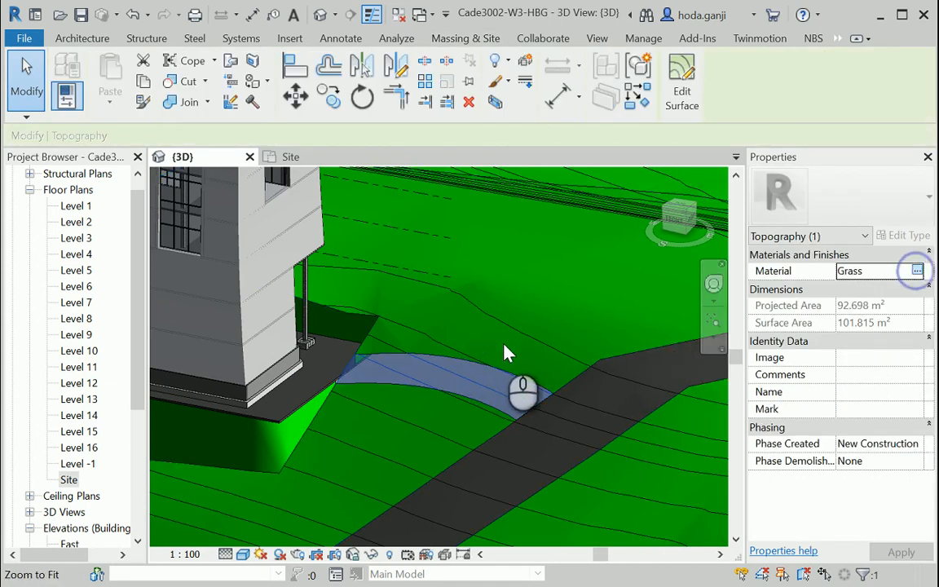
Open the Material Browser from the split strip's Material property
{"action": "left_click", "coordinate": [916, 271]}
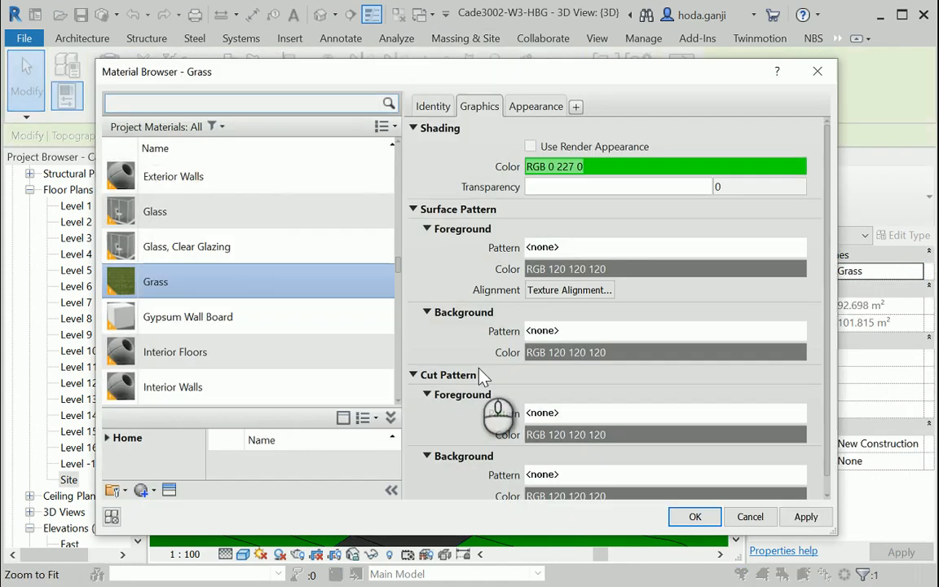
Search materials for 'wood', then rename the new default material to wood-Dark
{"action": "type", "text": "w"}
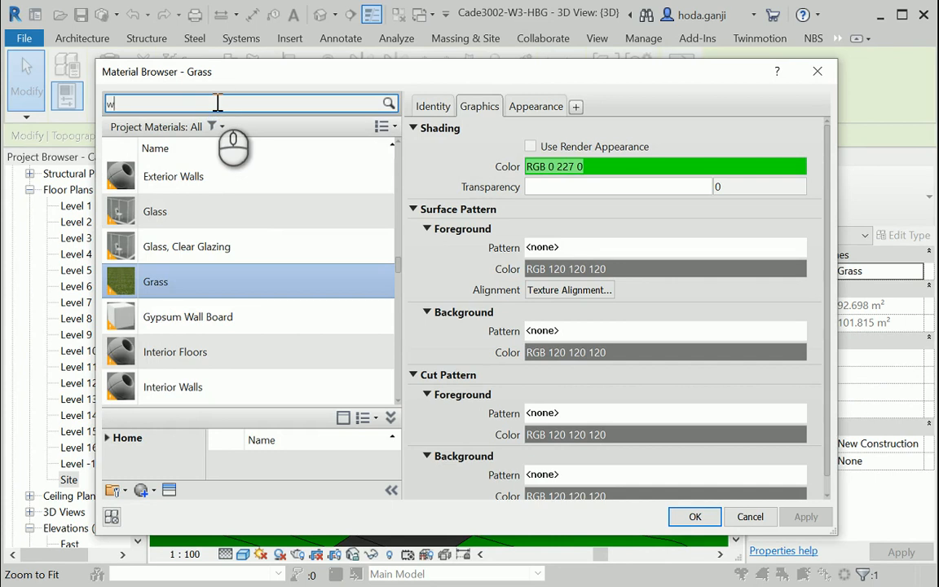
{"action": "type", "text": "w"}
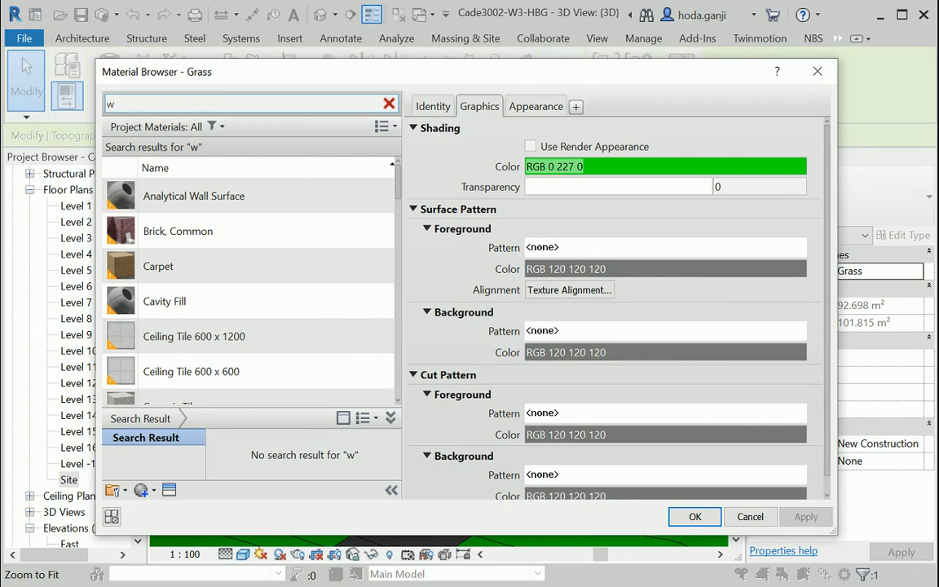
{"action": "type", "text": "ood"}
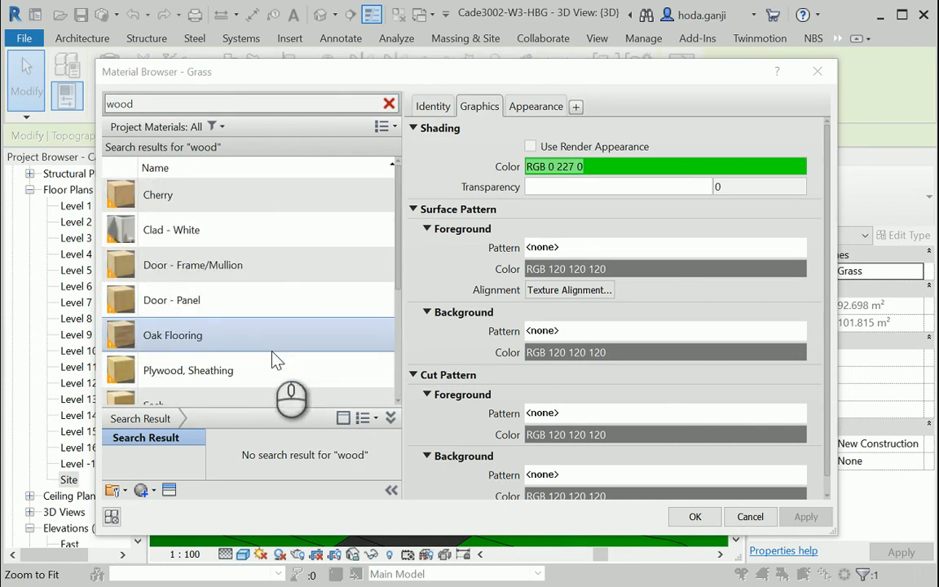
{"action": "scroll", "scroll_direction": "down", "scroll_amount": 3}
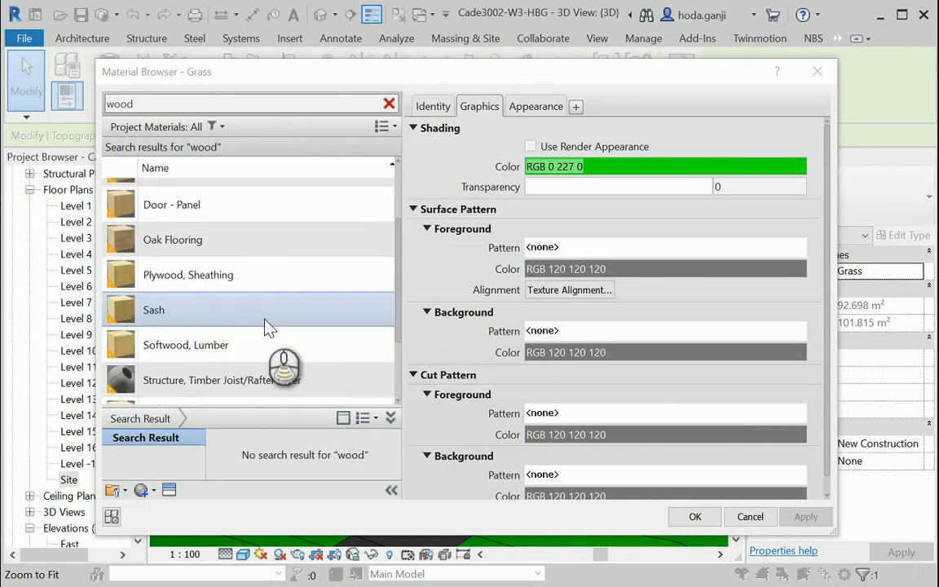
{"action": "scroll", "scroll_direction": "down", "scroll_amount": 3}
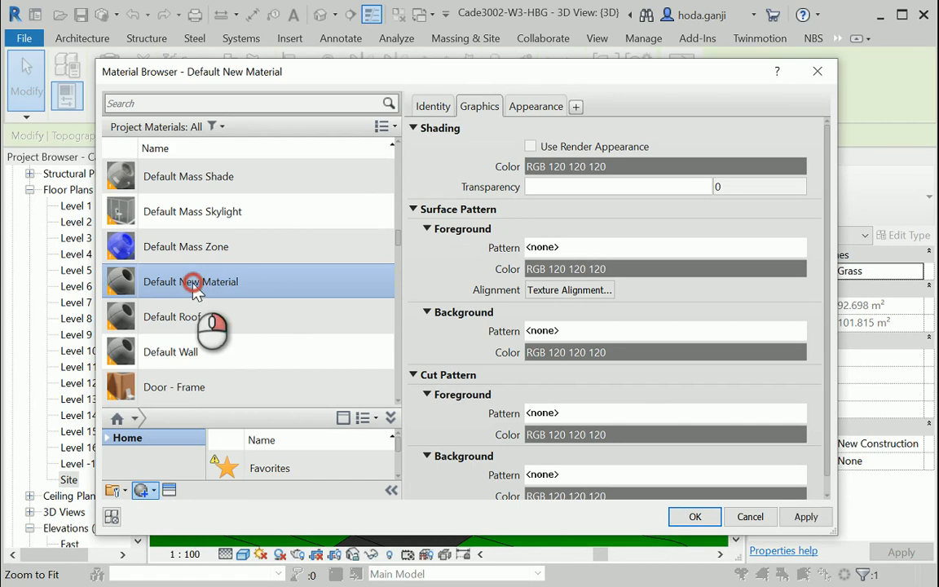
{"action": "double_click", "coordinate": [190, 281]}
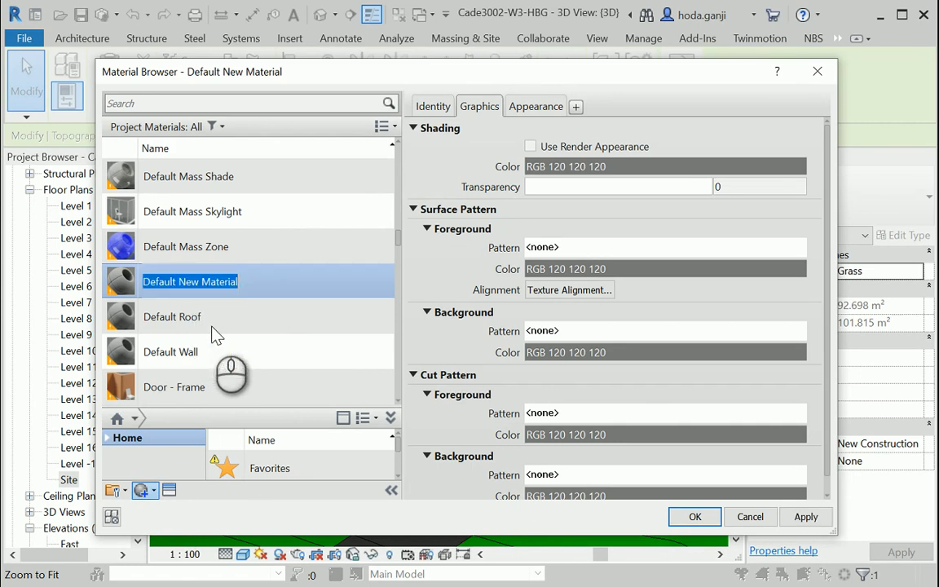
{"action": "type", "text": "wood-Dark"}
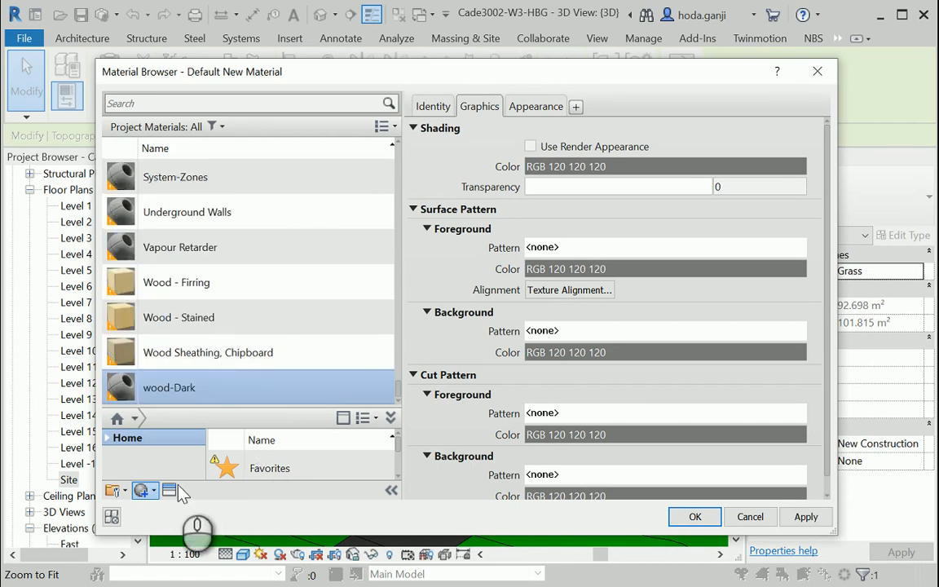
Assign the Cherry asset to wood-Dark from a 'wood' Asset Browser search
{"action": "left_click", "coordinate": [145, 490]}
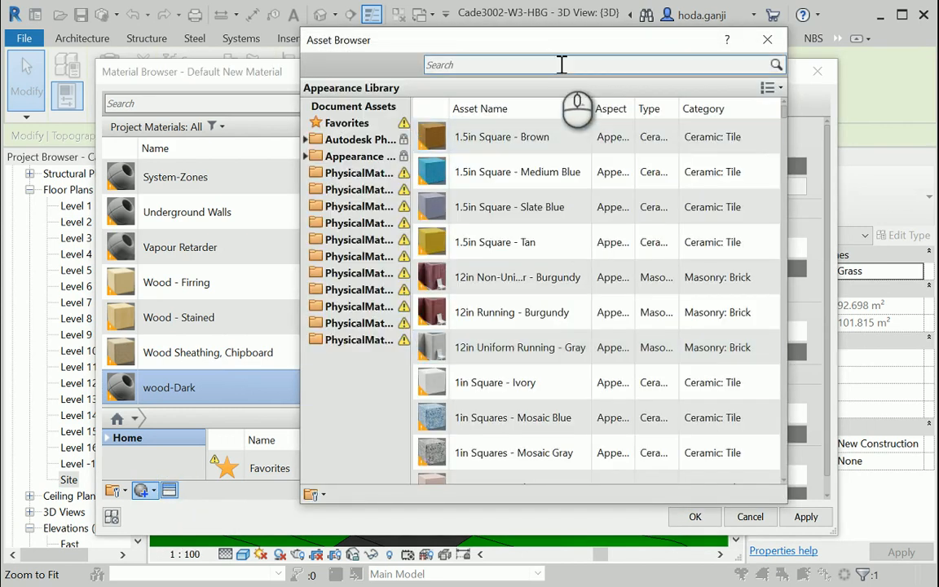
{"action": "type", "text": "wood"}
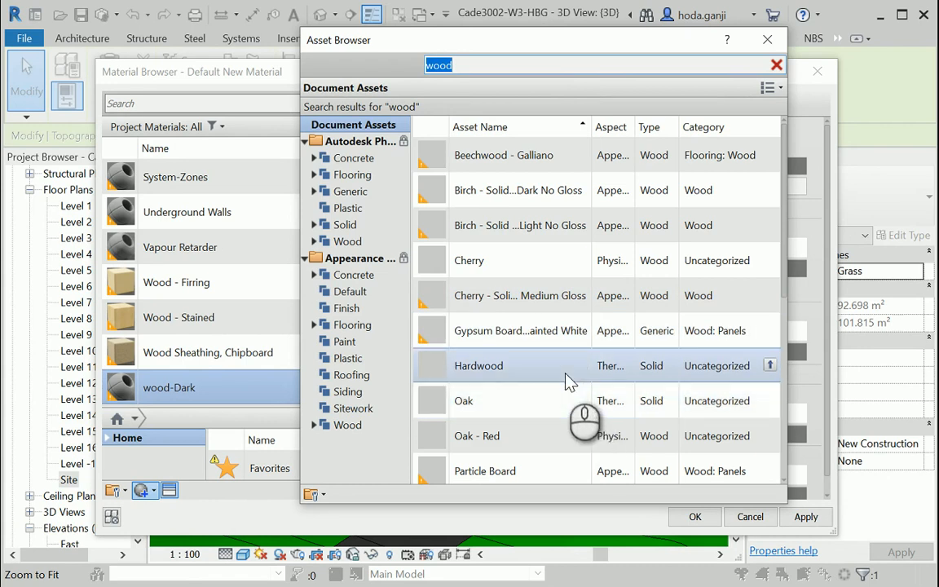
{"action": "scroll", "scroll_direction": "down", "scroll_amount": 3}
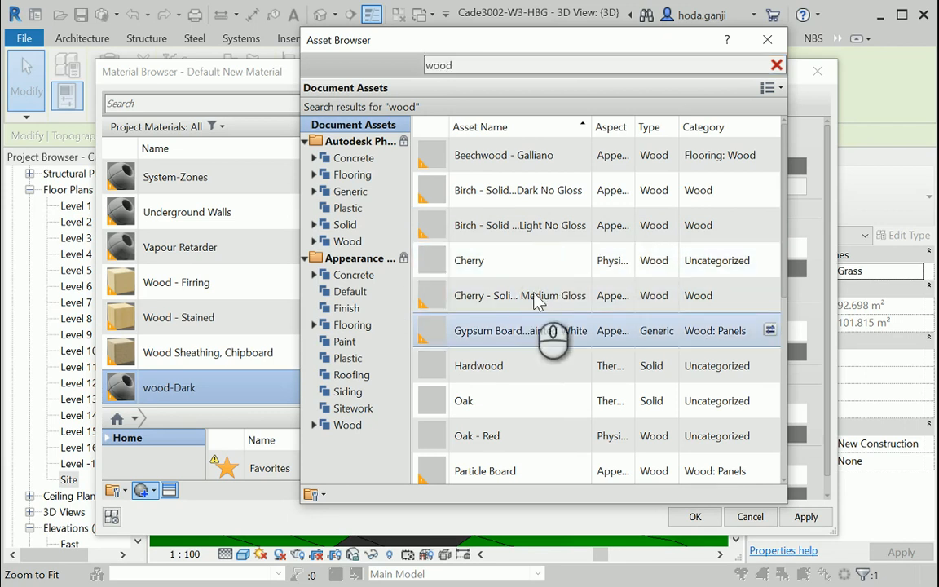
{"action": "left_click", "coordinate": [775, 65]}
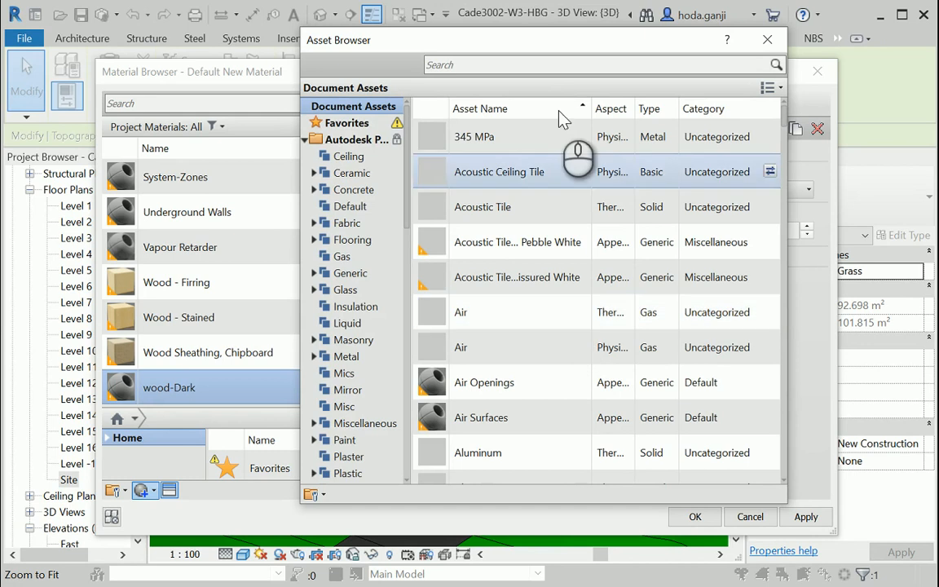
{"action": "left_click", "coordinate": [558, 64]}
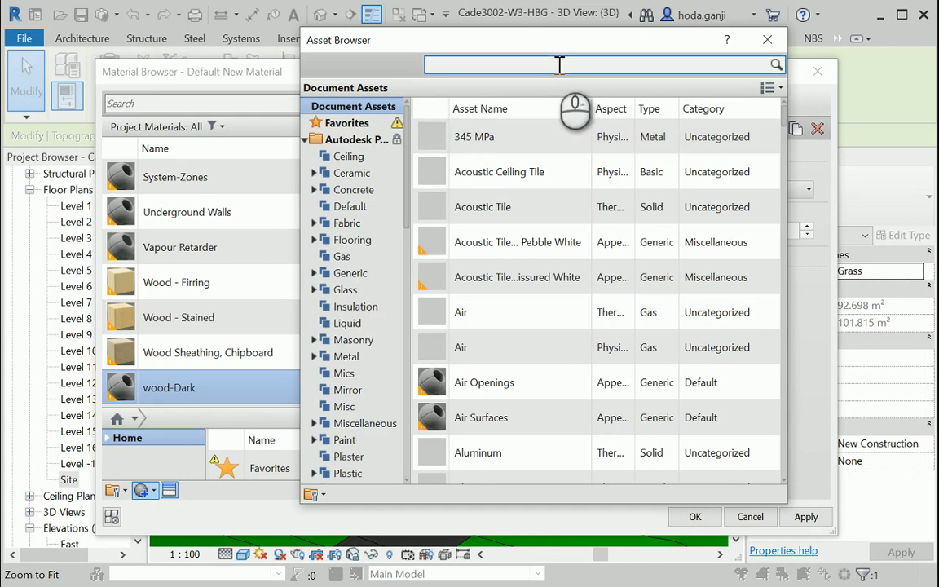
{"action": "type", "text": "wood"}
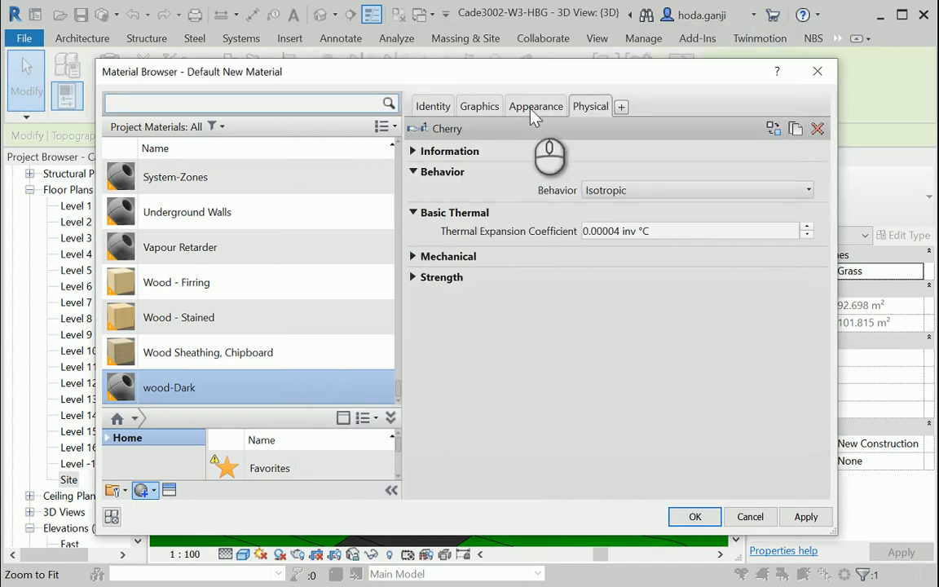
{"action": "left_click", "coordinate": [536, 106]}
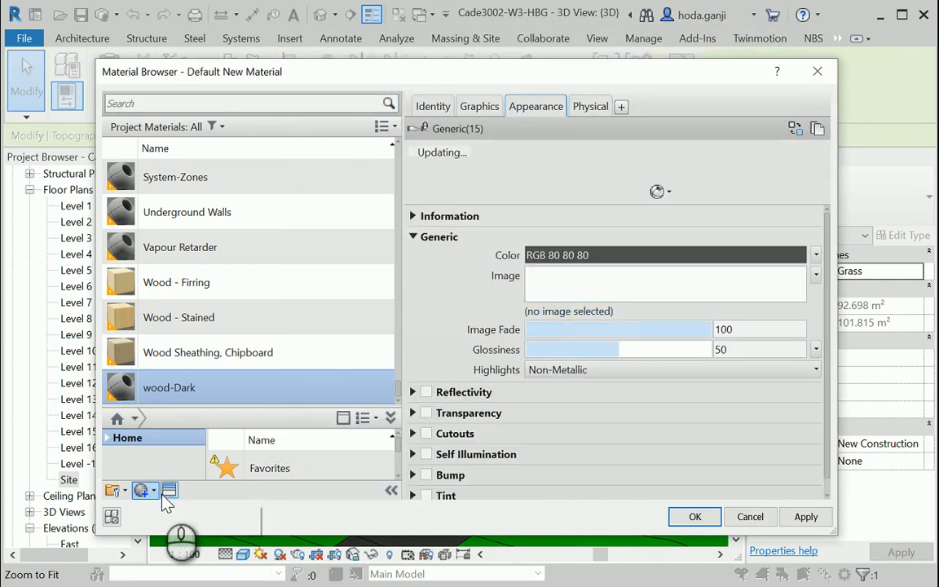
{"action": "left_click", "coordinate": [145, 490]}
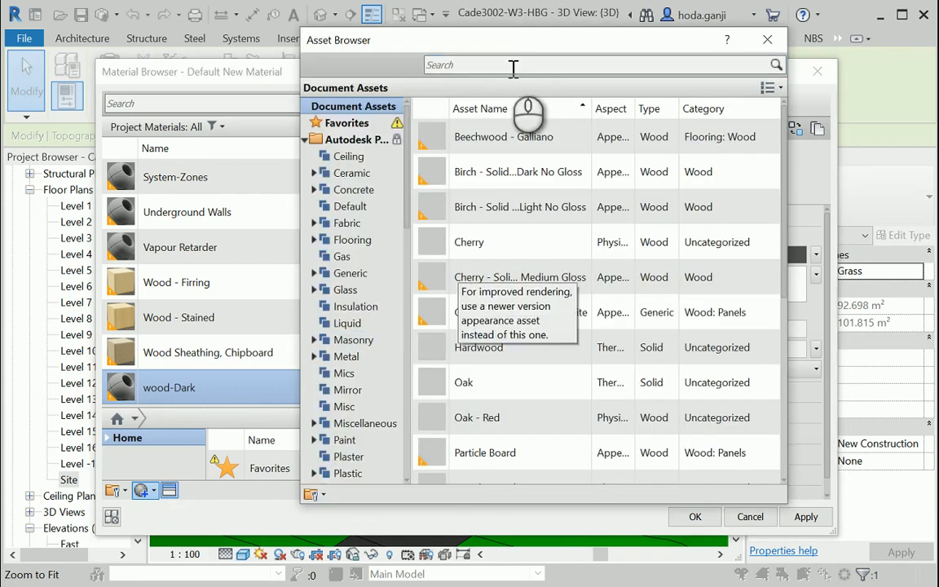
{"action": "type", "text": "wood"}
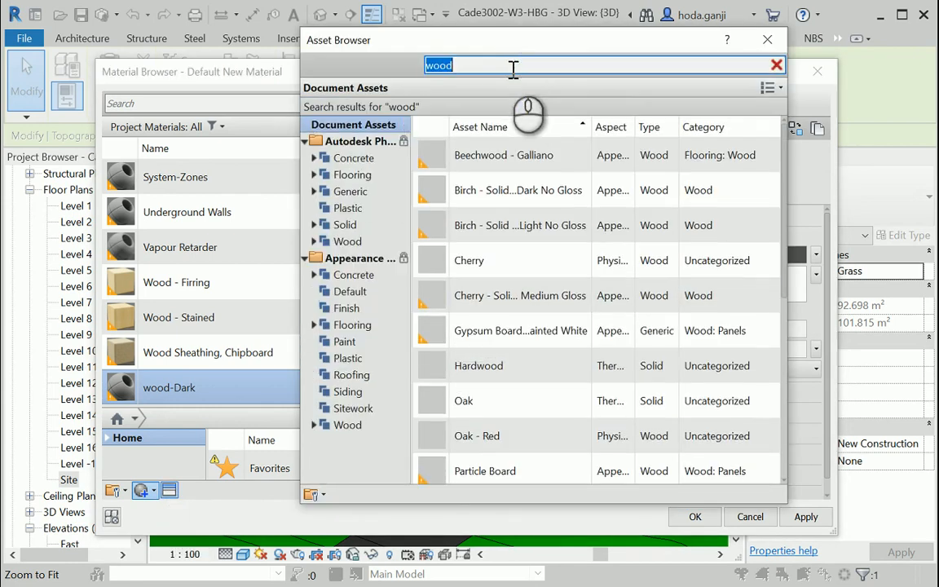
{"action": "left_click", "coordinate": [468, 259]}
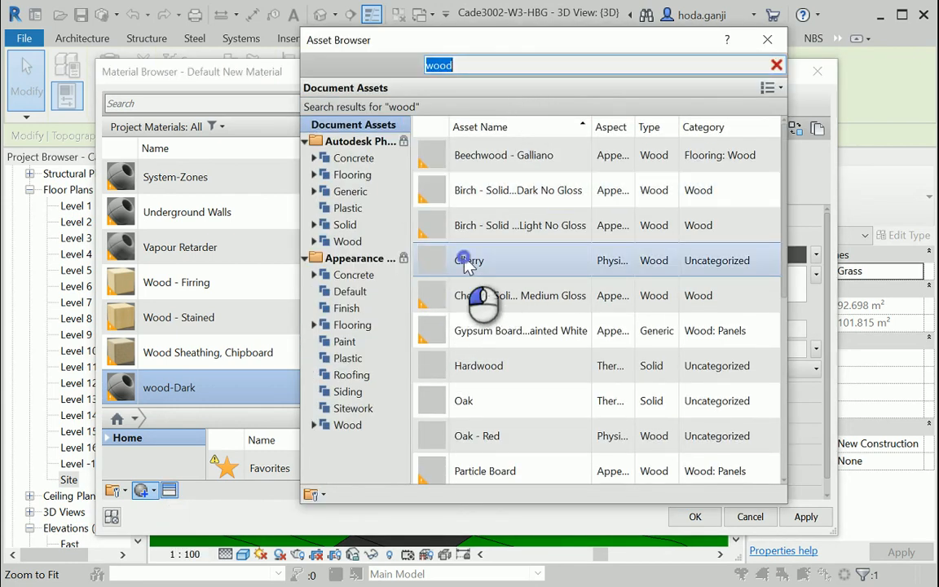
{"action": "mouse_move", "coordinate": [468, 271]}
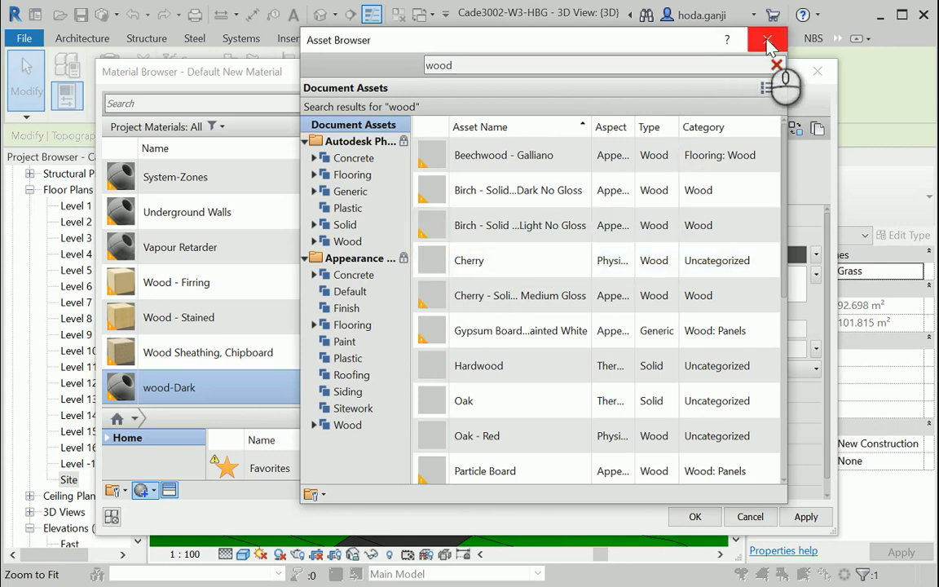
{"action": "left_click", "coordinate": [766, 41]}
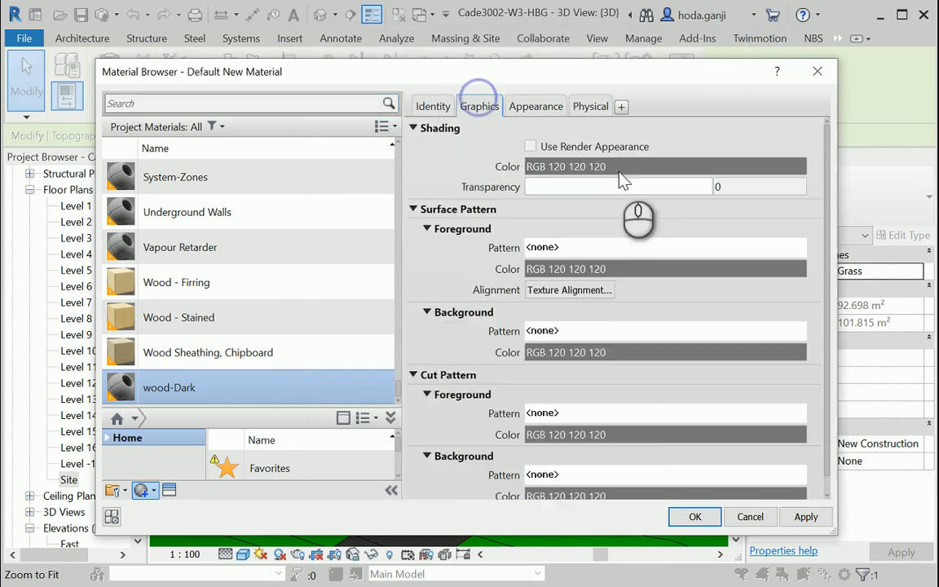
Set wood-Dark's shading colour to reddish-brown (RGB 128 64 64) and confirm
{"action": "left_click", "coordinate": [665, 166]}
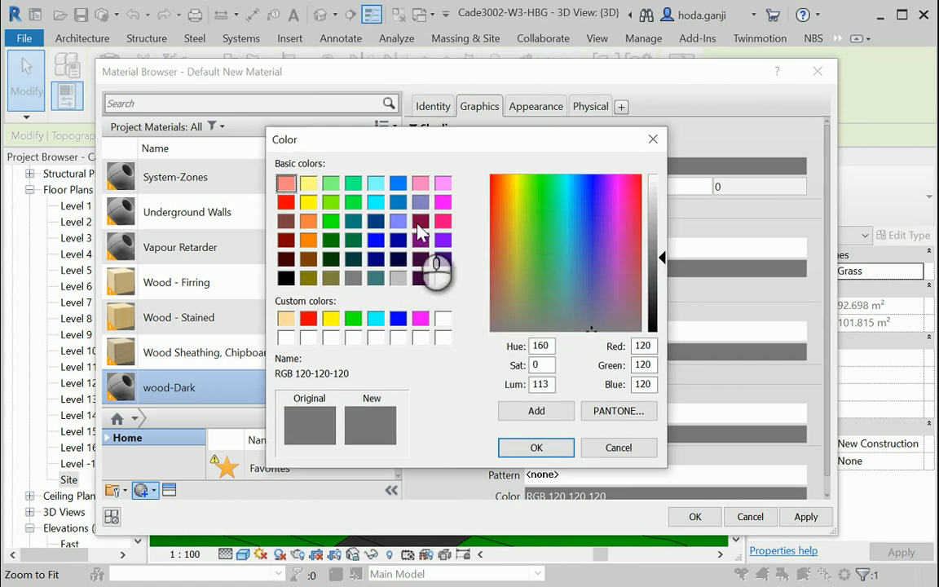
{"action": "left_click", "coordinate": [536, 447]}
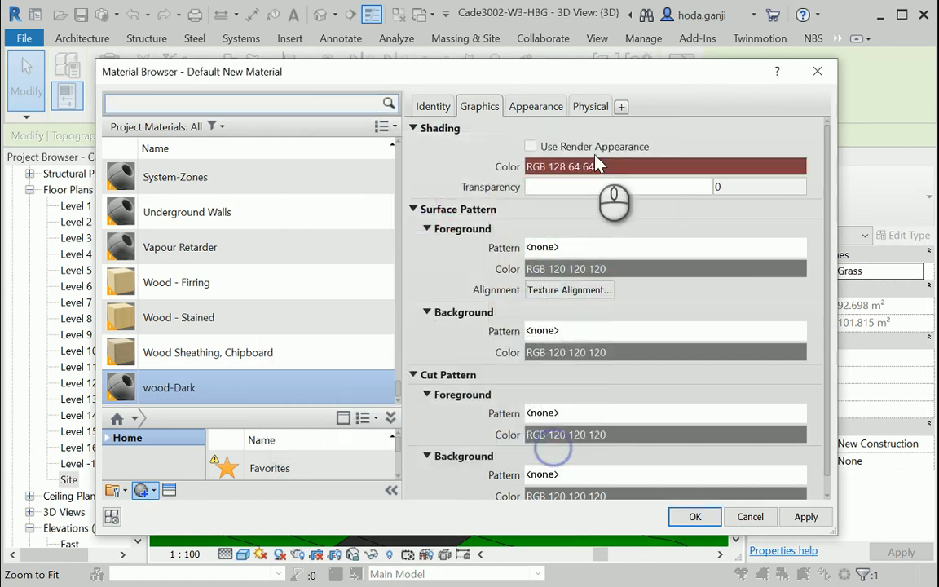
{"action": "left_click", "coordinate": [535, 106]}
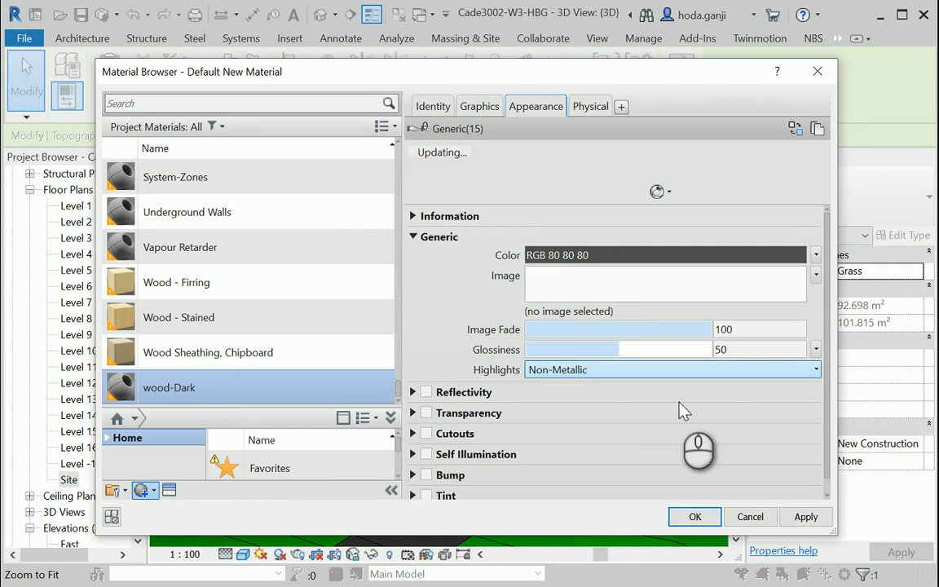
{"action": "left_click", "coordinate": [695, 516]}
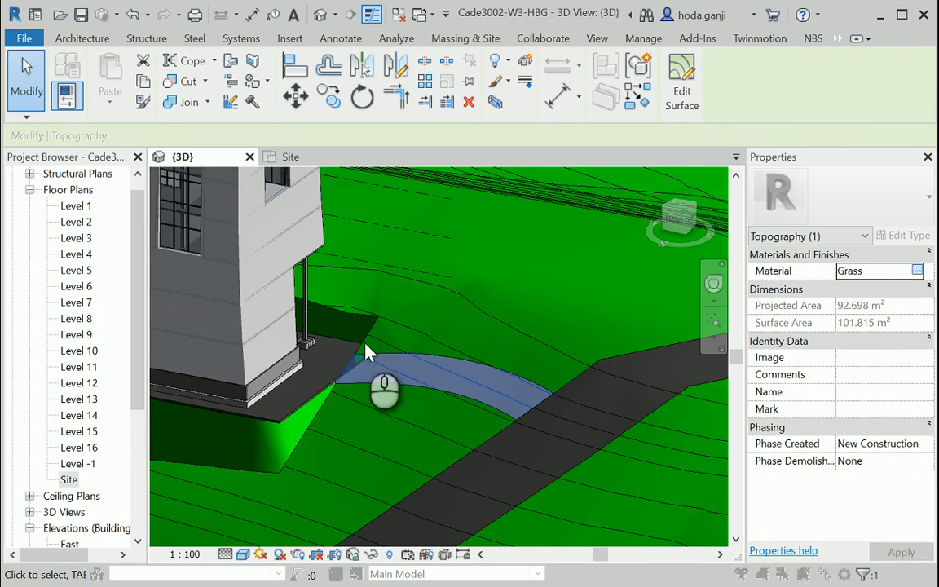
Assign wood-Dark to the curved strip's Material property after searching 'wood'
{"action": "left_click", "coordinate": [917, 271]}
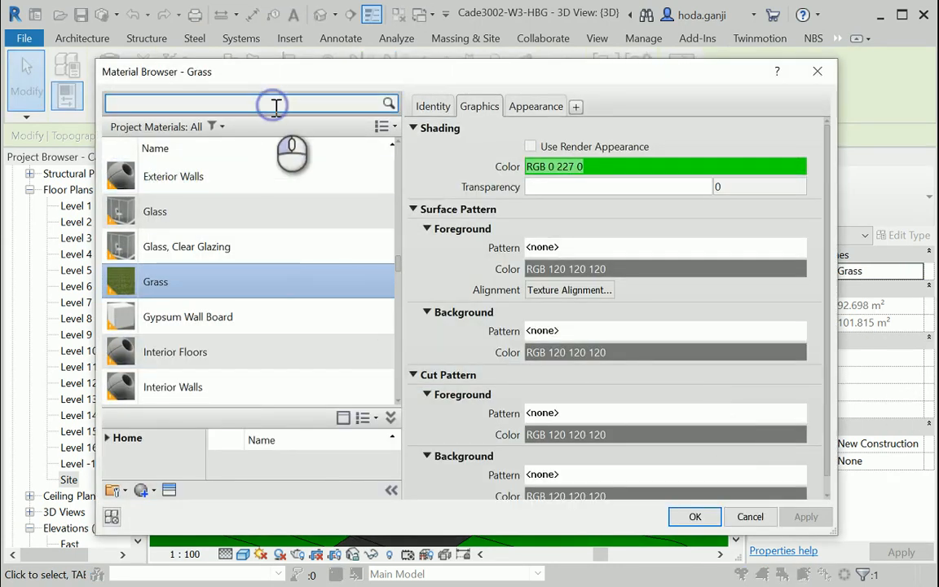
{"action": "type", "text": "wood"}
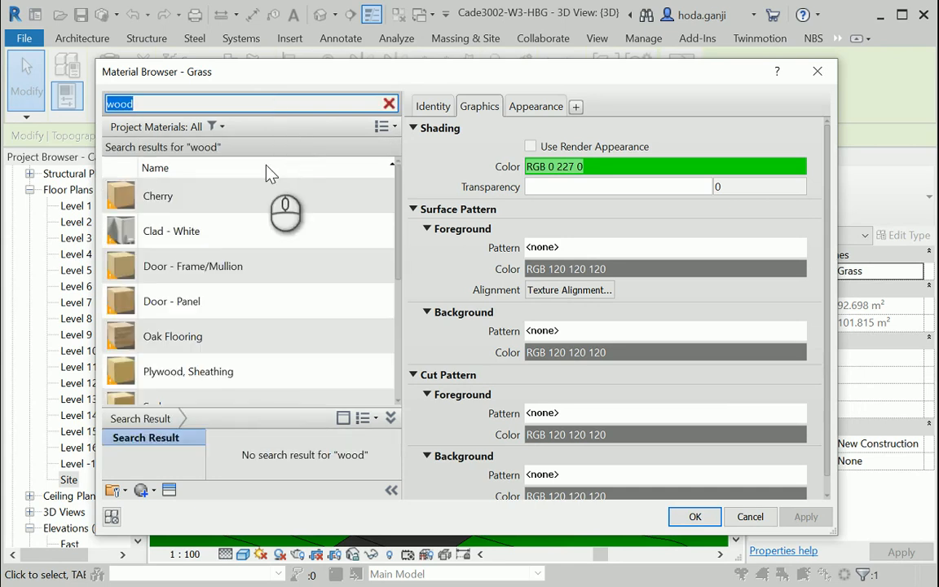
{"action": "scroll", "scroll_direction": "down", "scroll_amount": 3}
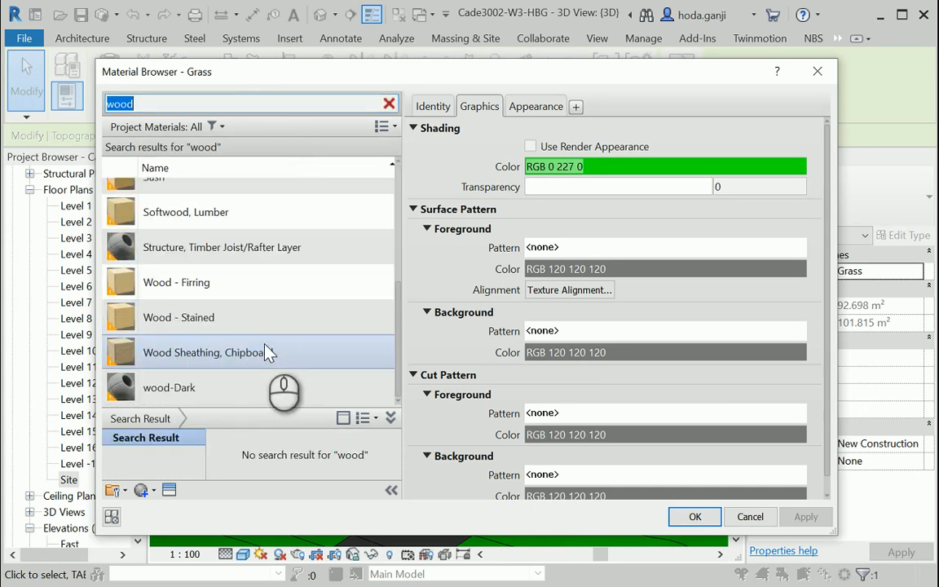
{"action": "left_click", "coordinate": [168, 387]}
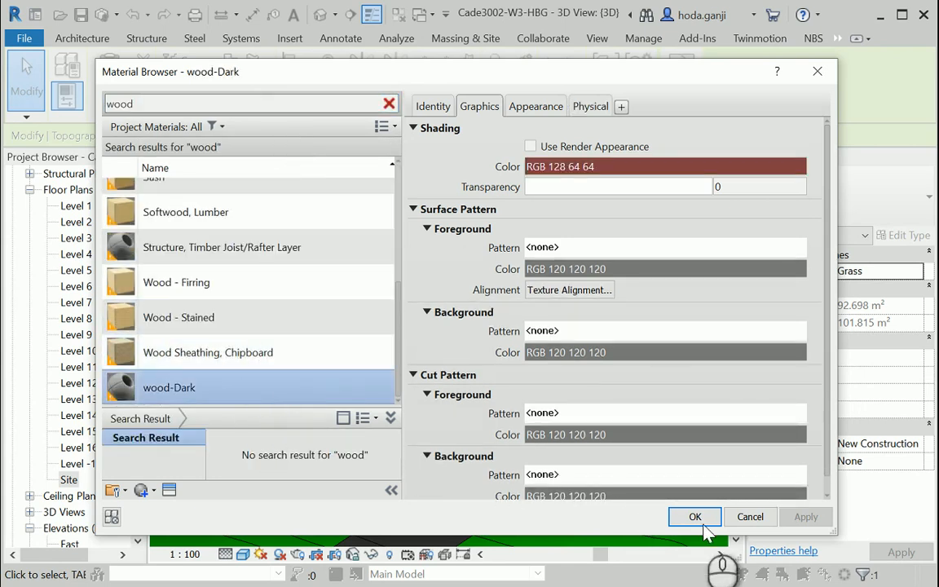
{"action": "left_click", "coordinate": [694, 515]}
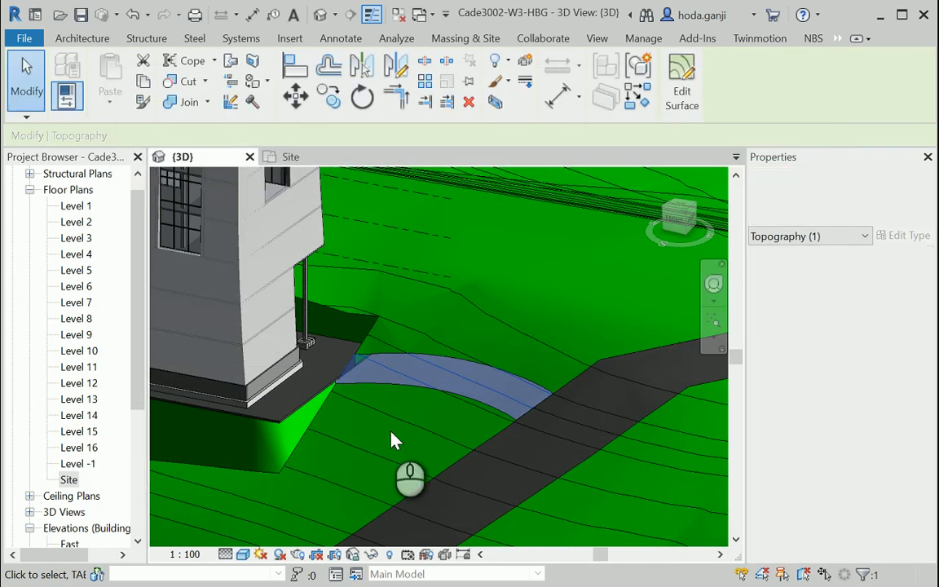
Clear the selection, begin Split Surface on the toposurface, and switch to the Site plan
{"action": "left_click", "coordinate": [465, 38]}
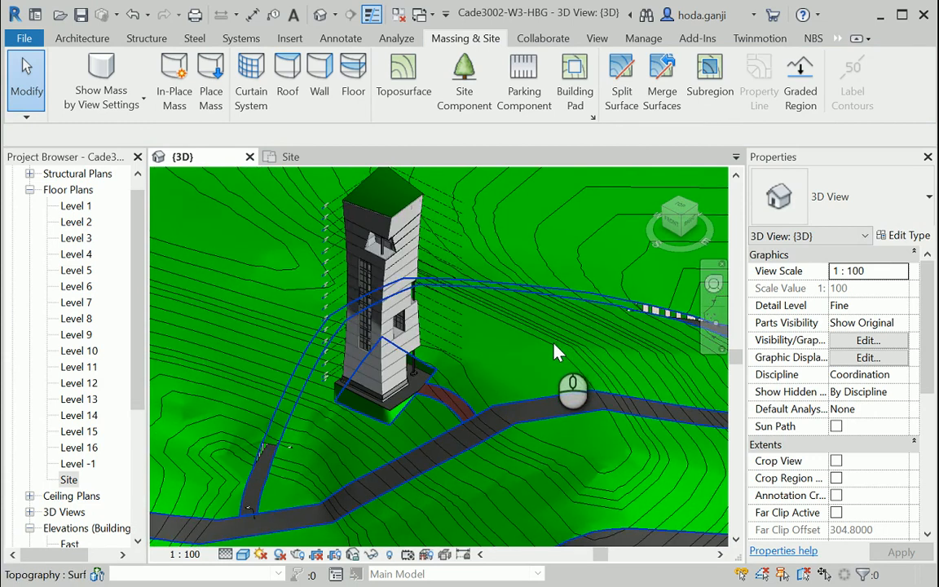
{"action": "left_click", "coordinate": [621, 78]}
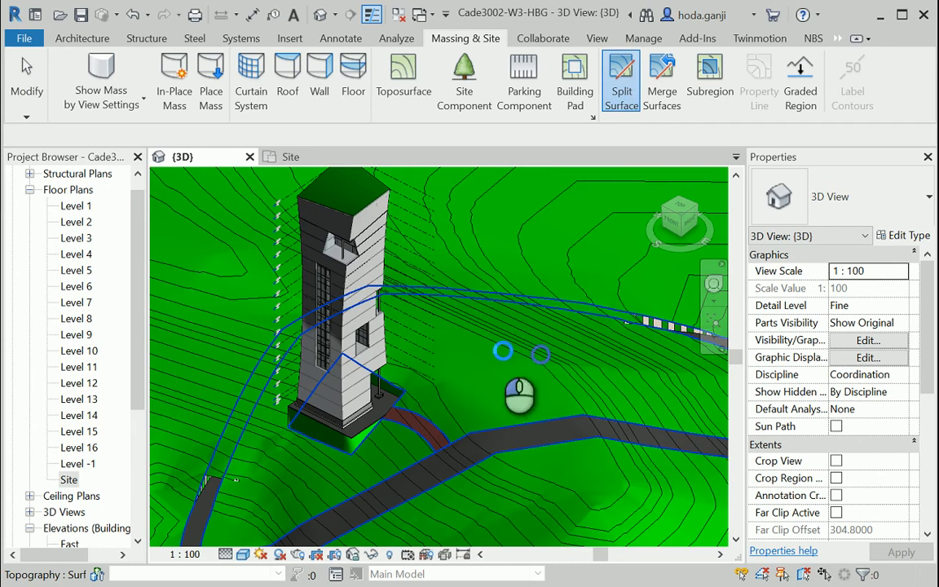
{"action": "left_click", "coordinate": [621, 77]}
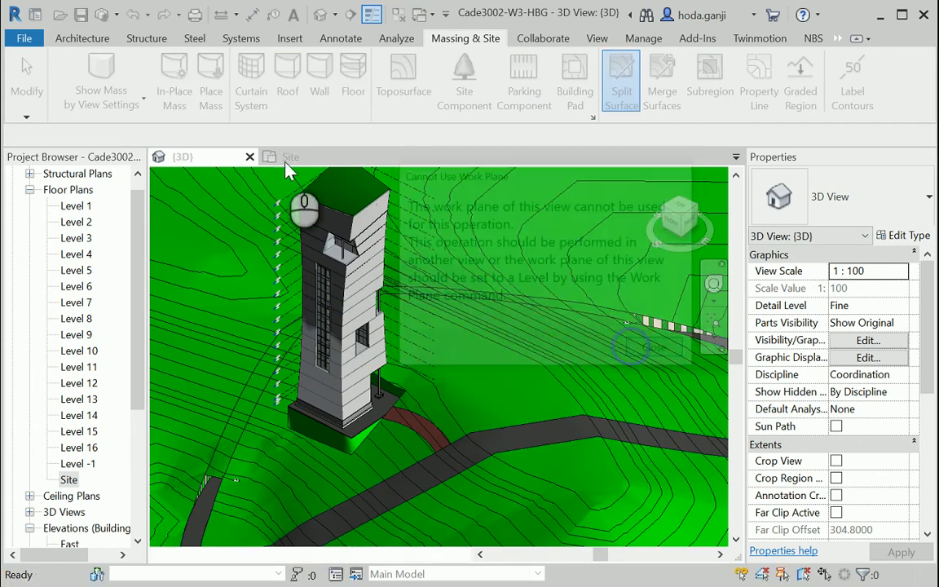
{"action": "left_click", "coordinate": [290, 156]}
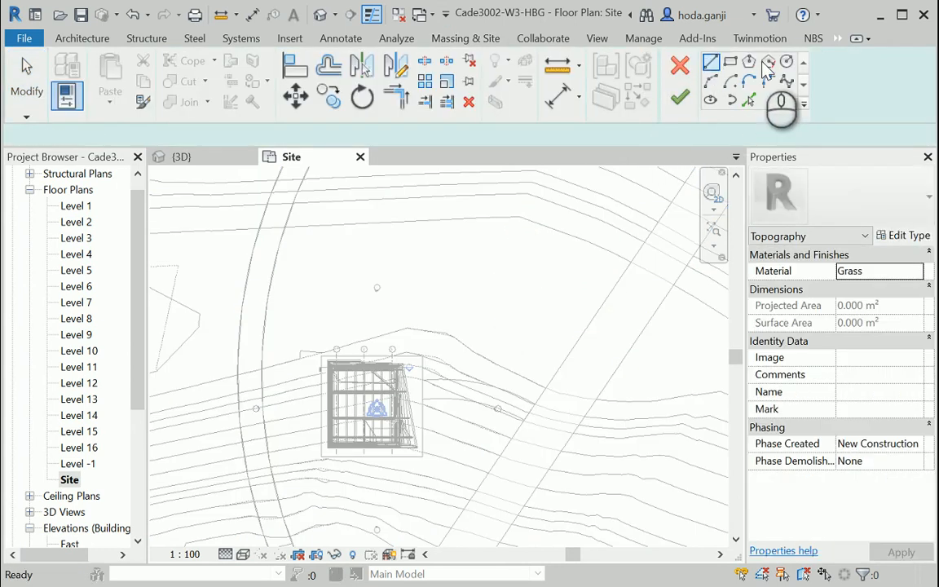
Sketch a circular split boundary, then orbit the 3D view and select the split terrain
{"action": "left_click", "coordinate": [787, 62]}
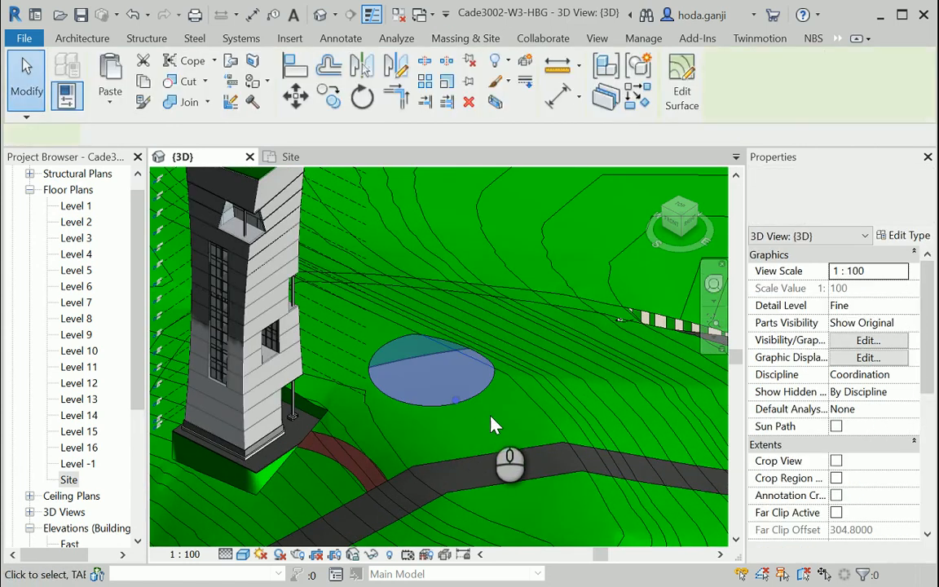
{"action": "left_click_drag", "start_coordinate": [509, 457], "coordinate": [465, 456]}
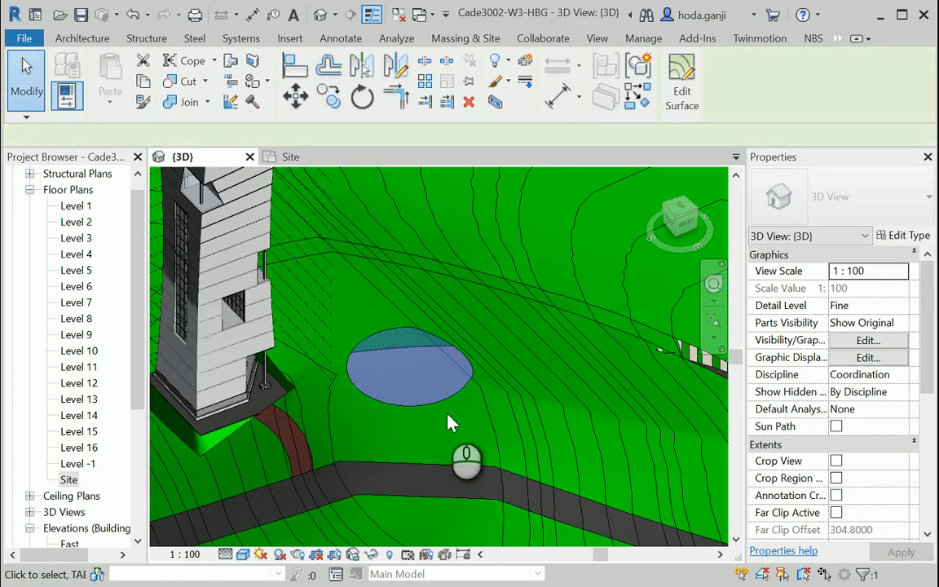
{"action": "left_click", "coordinate": [465, 38]}
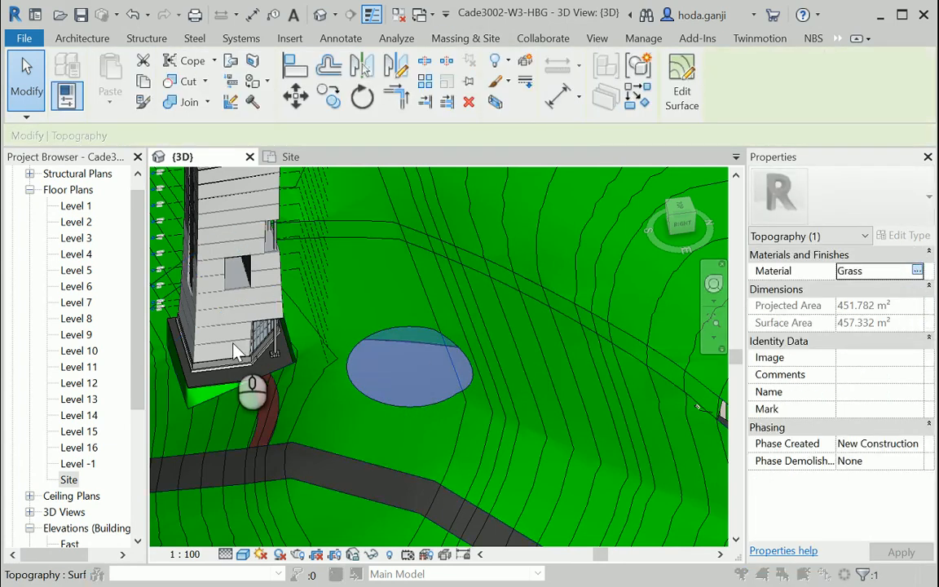
From the patch's Material property, create and rename a new material Grass-2
{"action": "left_click", "coordinate": [917, 270]}
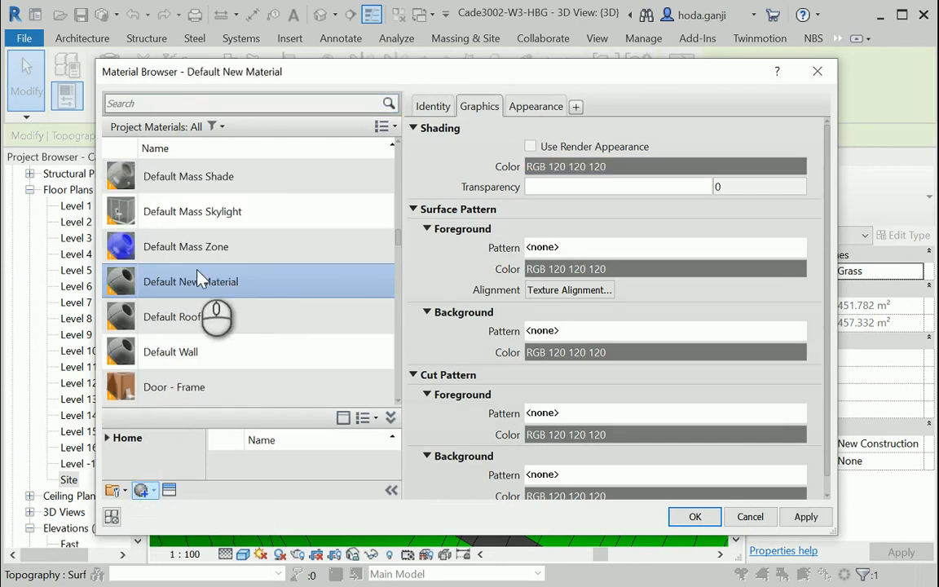
{"action": "right_click", "coordinate": [190, 281]}
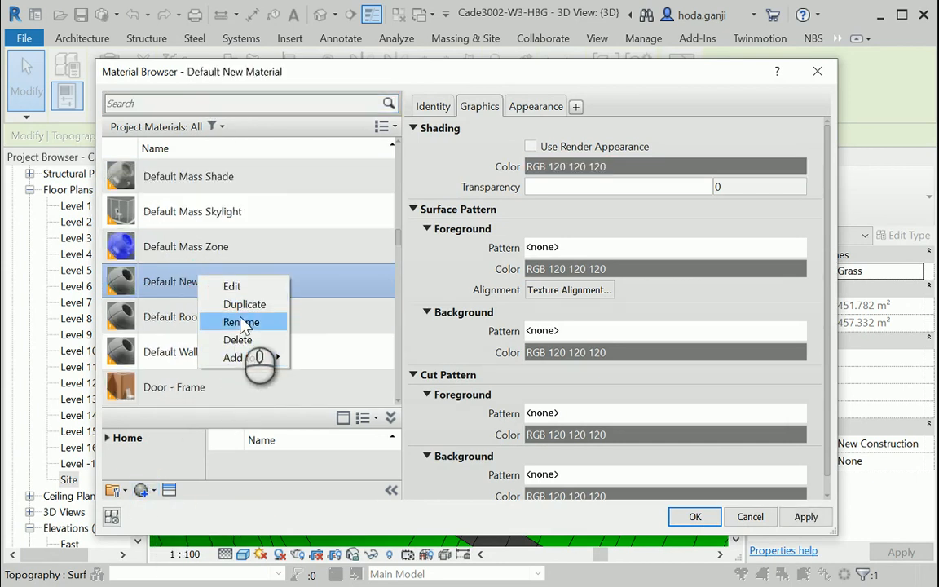
{"action": "left_click", "coordinate": [239, 321]}
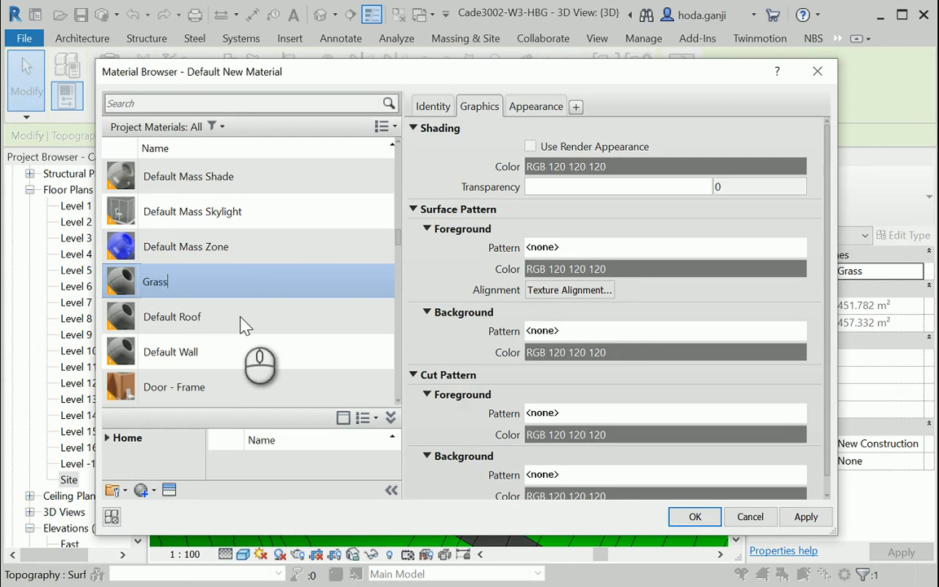
{"action": "left_click", "coordinate": [169, 490]}
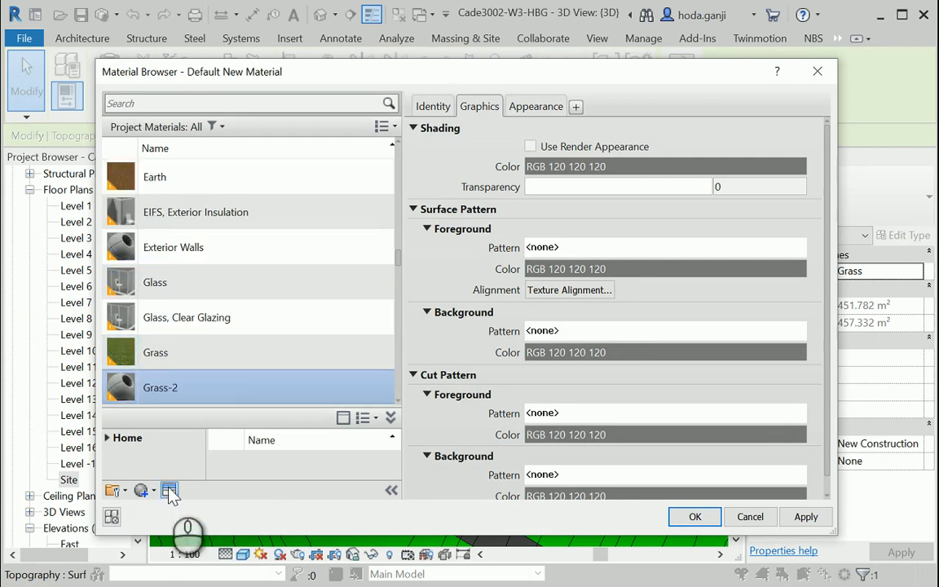
Give Grass-2 a Sitework grass appearance and olive shading (RGB 128 128 0), then apply it
{"action": "left_click", "coordinate": [169, 490]}
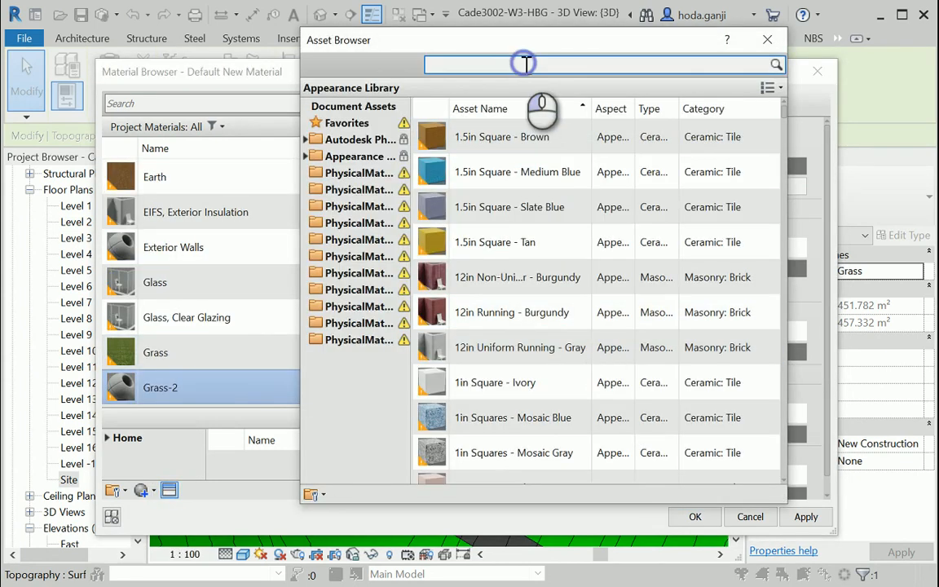
{"action": "type", "text": "grass"}
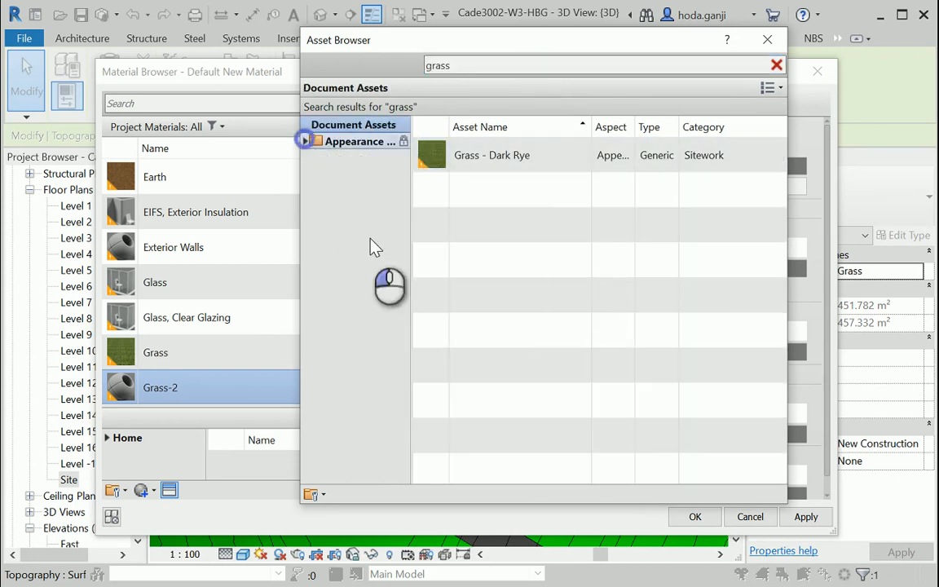
{"action": "left_click", "coordinate": [304, 140]}
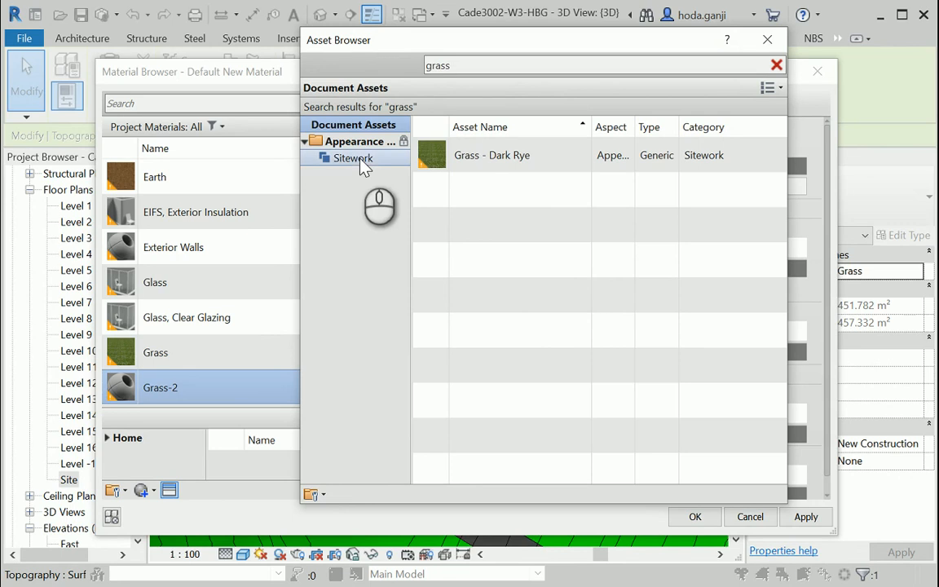
{"action": "left_click", "coordinate": [351, 157]}
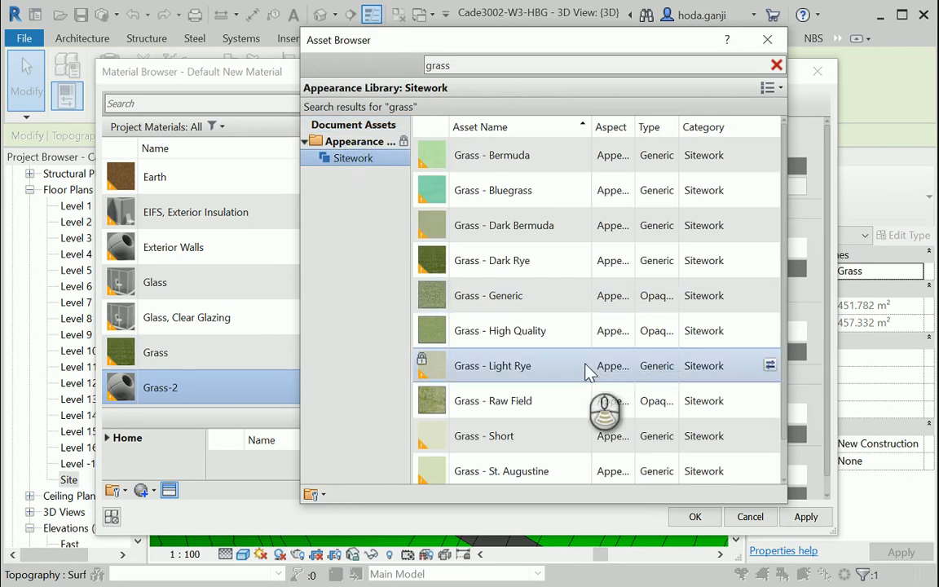
{"action": "scroll", "scroll_direction": "down", "scroll_amount": 3}
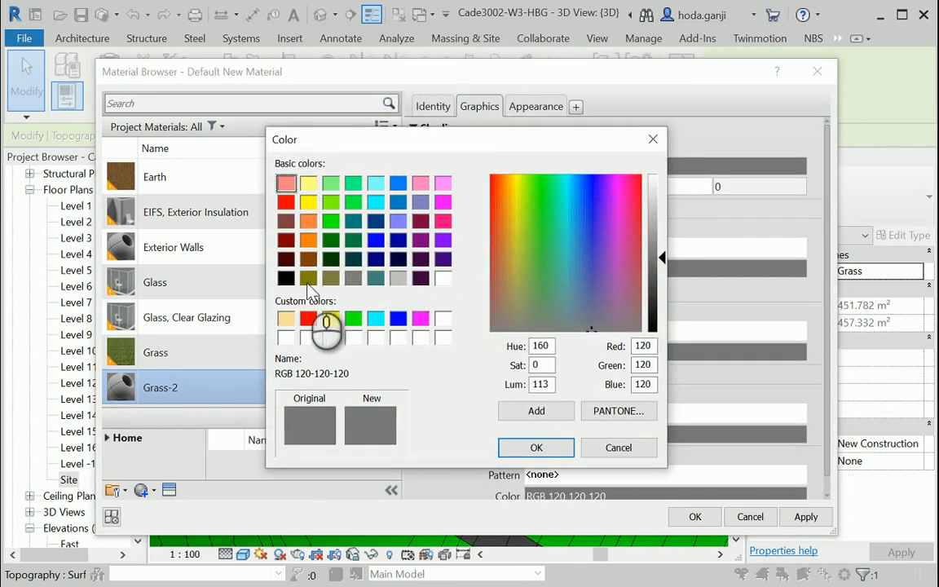
{"action": "left_click", "coordinate": [536, 447]}
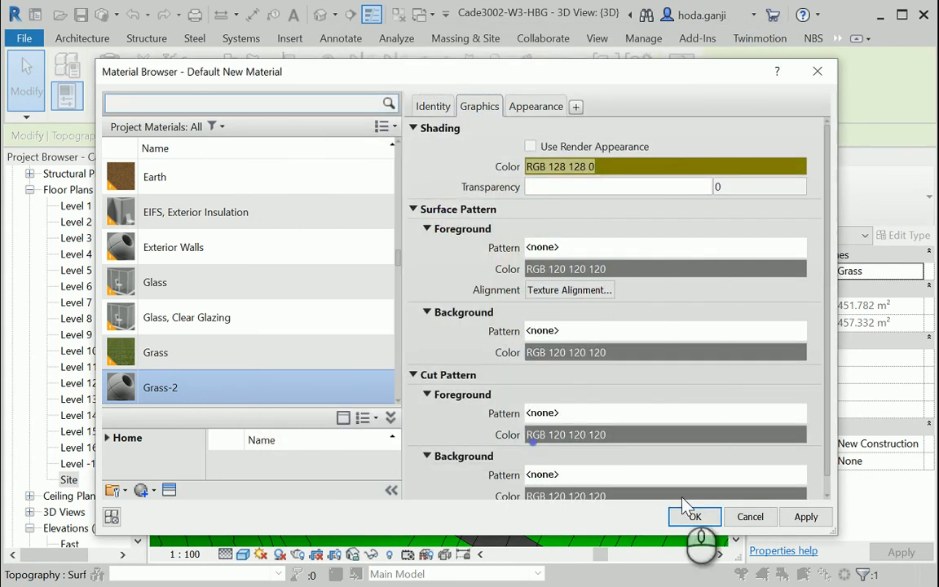
{"action": "left_click", "coordinate": [693, 516]}
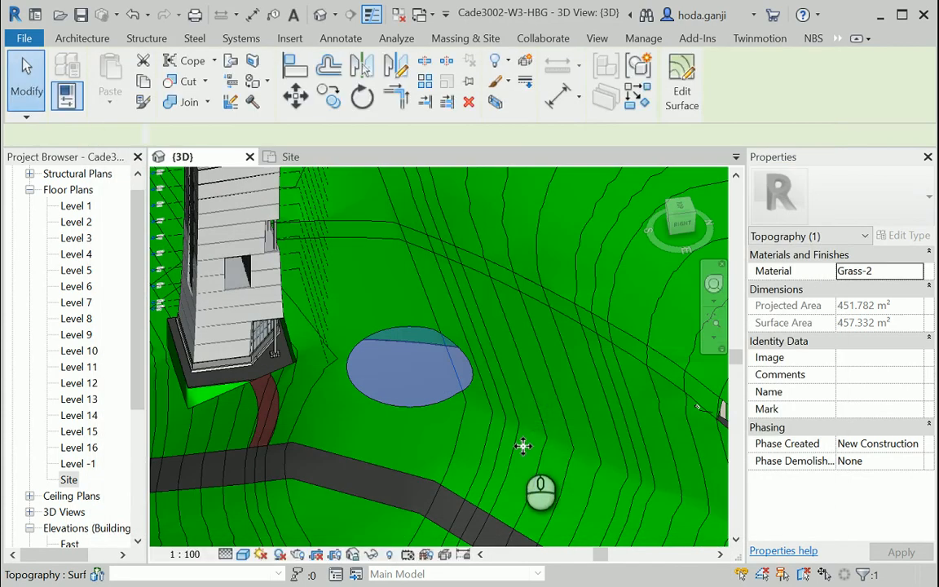
Deselect the topography region, start a Site Component placement, and bring up Load Family
{"action": "left_click", "coordinate": [465, 38]}
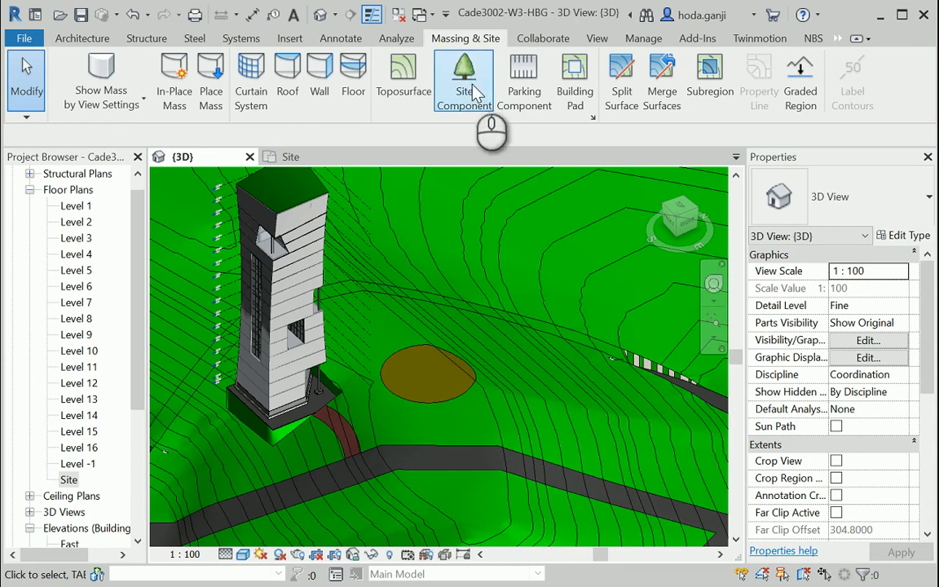
{"action": "mouse_move", "coordinate": [464, 78]}
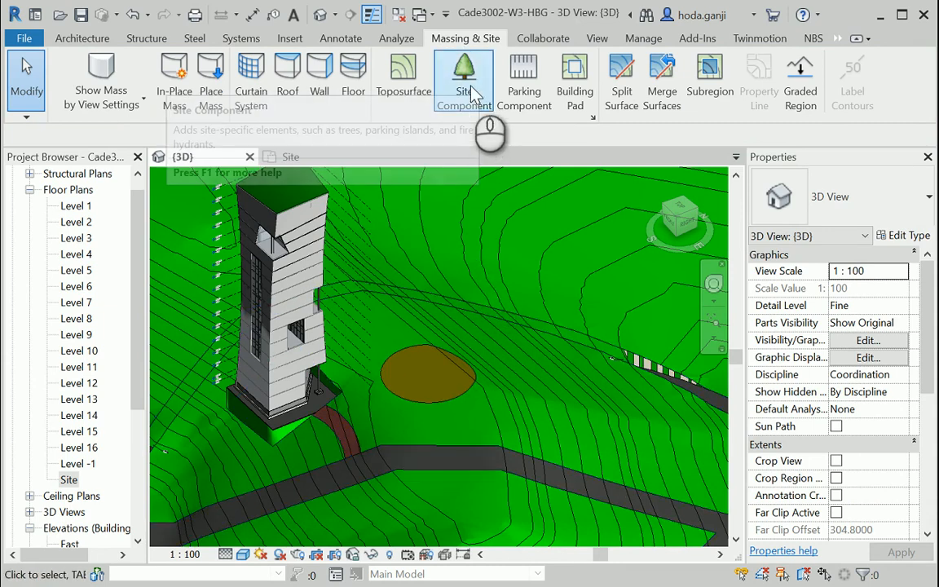
{"action": "mouse_move", "coordinate": [489, 277]}
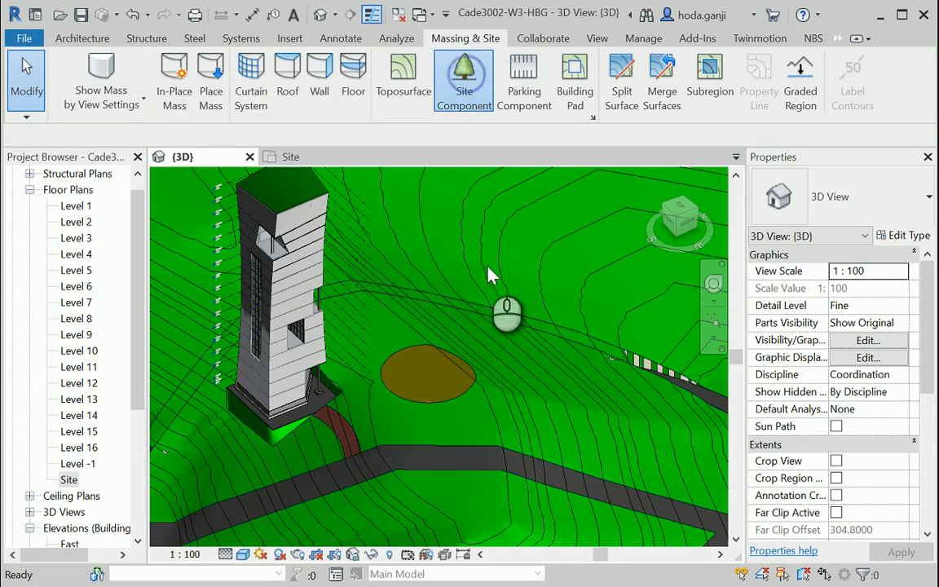
{"action": "left_click", "coordinate": [464, 77]}
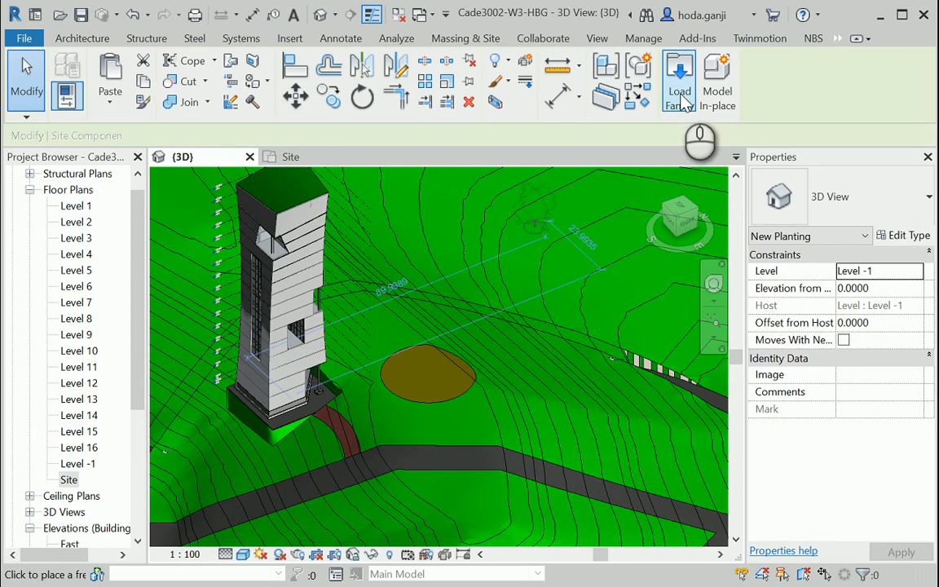
{"action": "left_click", "coordinate": [679, 80]}
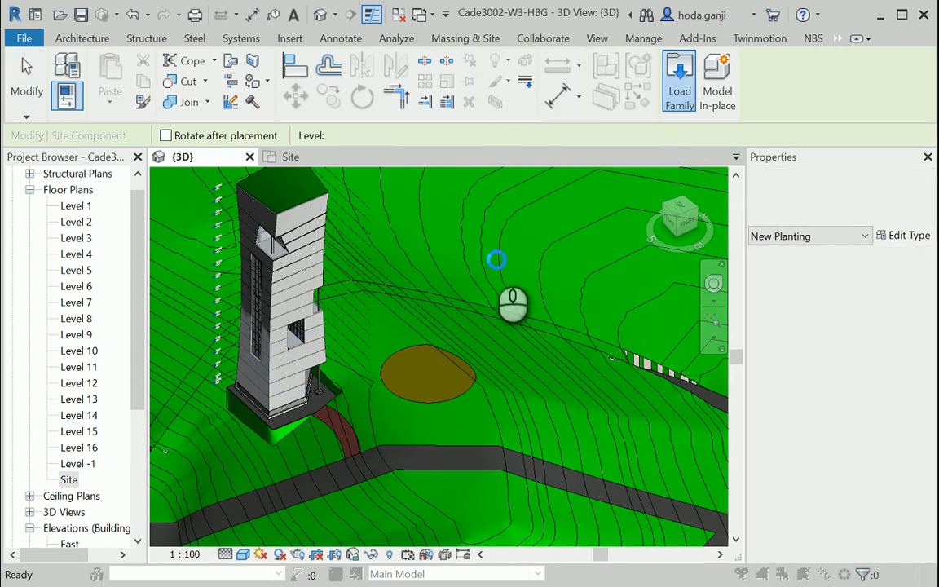
Load the M_RPC Female family from the US Metric Entourage library
{"action": "left_click", "coordinate": [679, 81]}
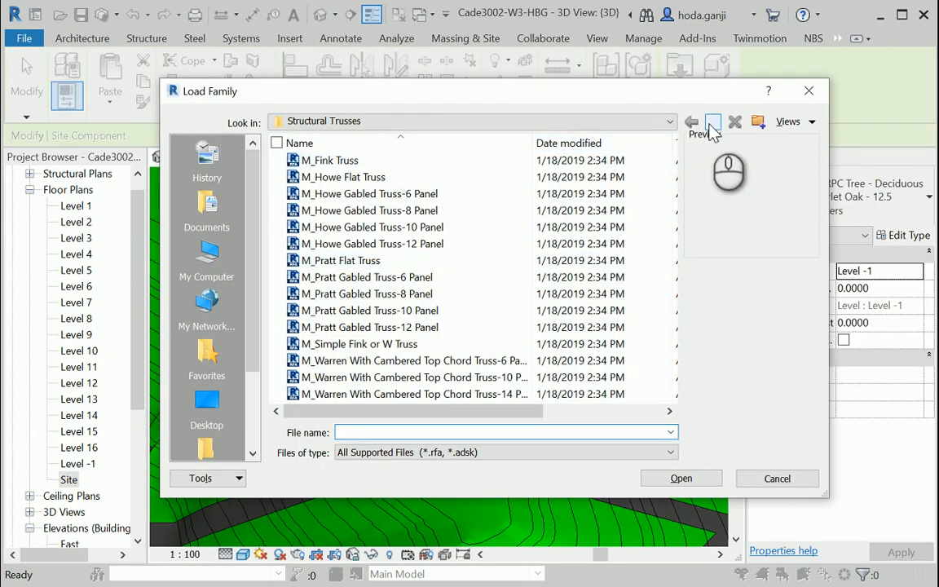
{"action": "left_click", "coordinate": [691, 121]}
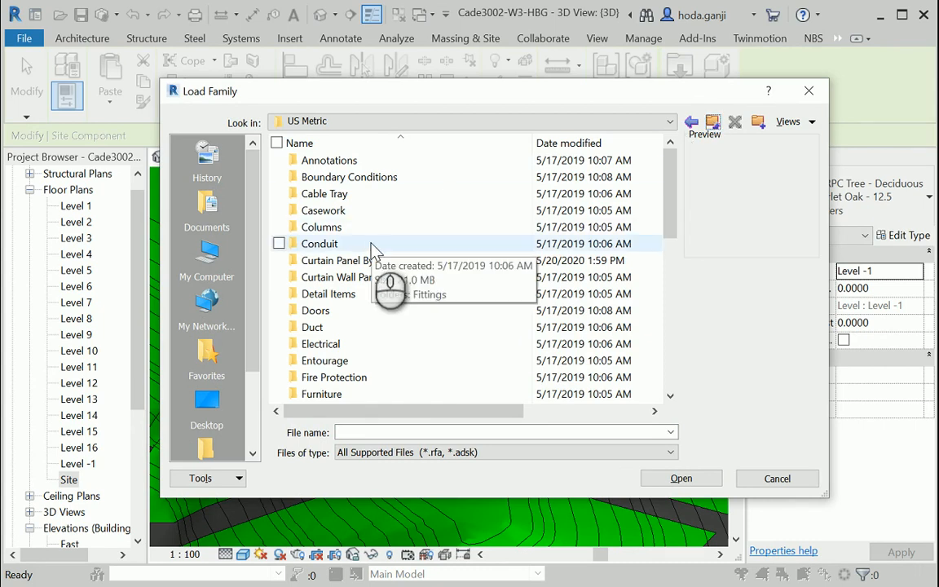
{"action": "mouse_move", "coordinate": [362, 361]}
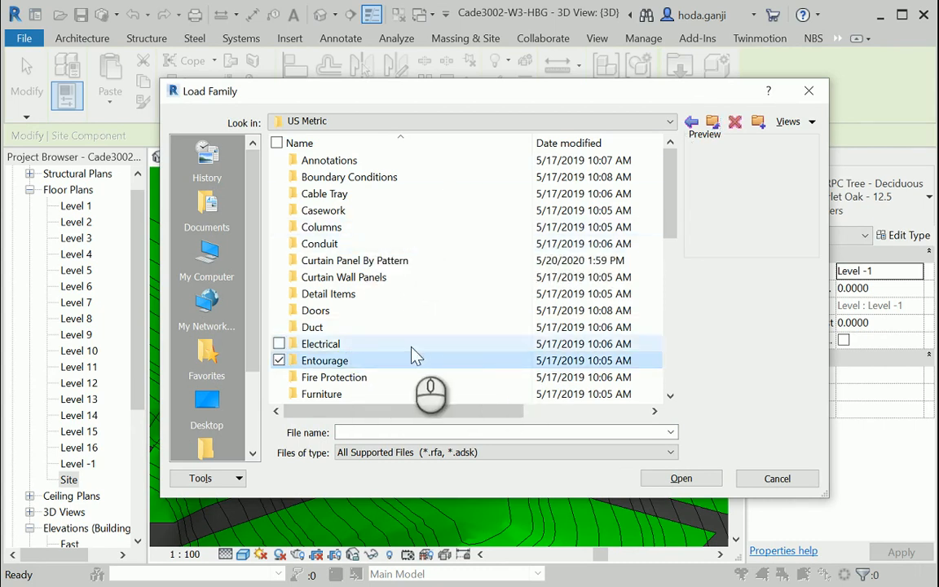
{"action": "double_click", "coordinate": [324, 360]}
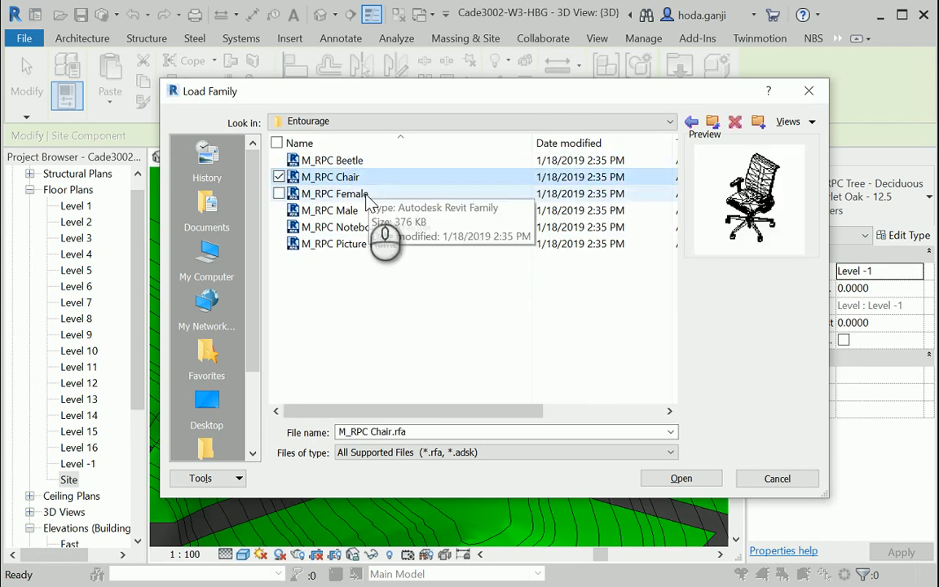
{"action": "left_click", "coordinate": [334, 193]}
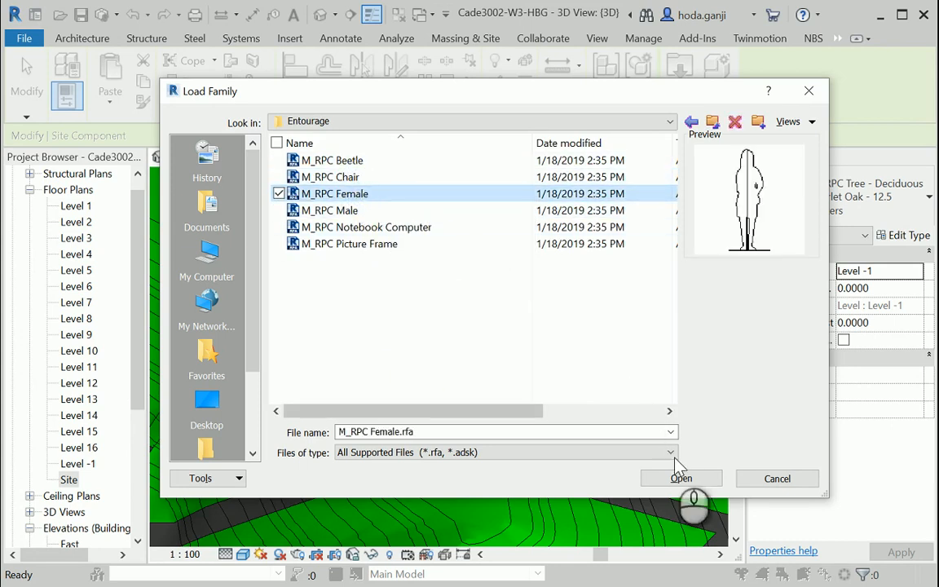
{"action": "left_click", "coordinate": [681, 478]}
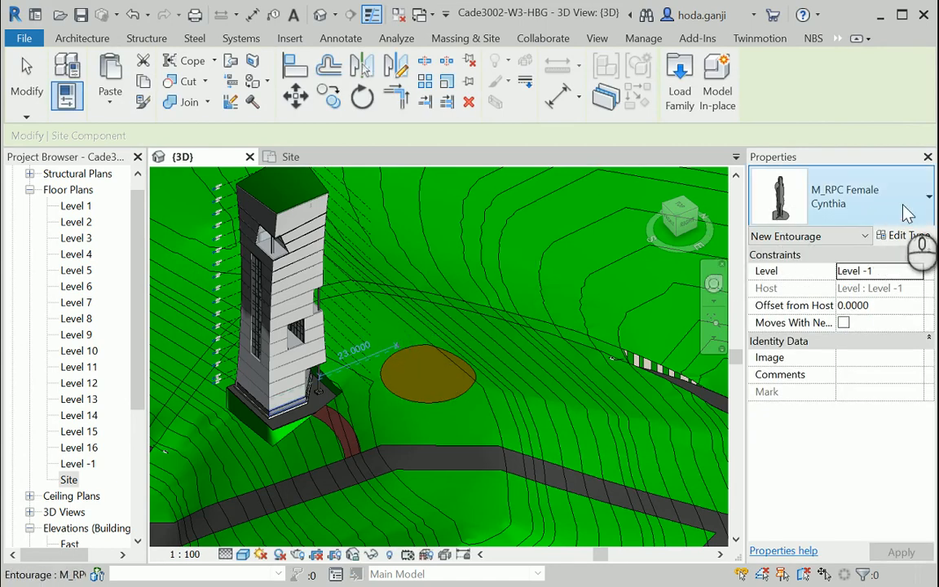
Set the figure type to Lisa and place female figures near the brown oval
{"action": "left_click", "coordinate": [928, 195]}
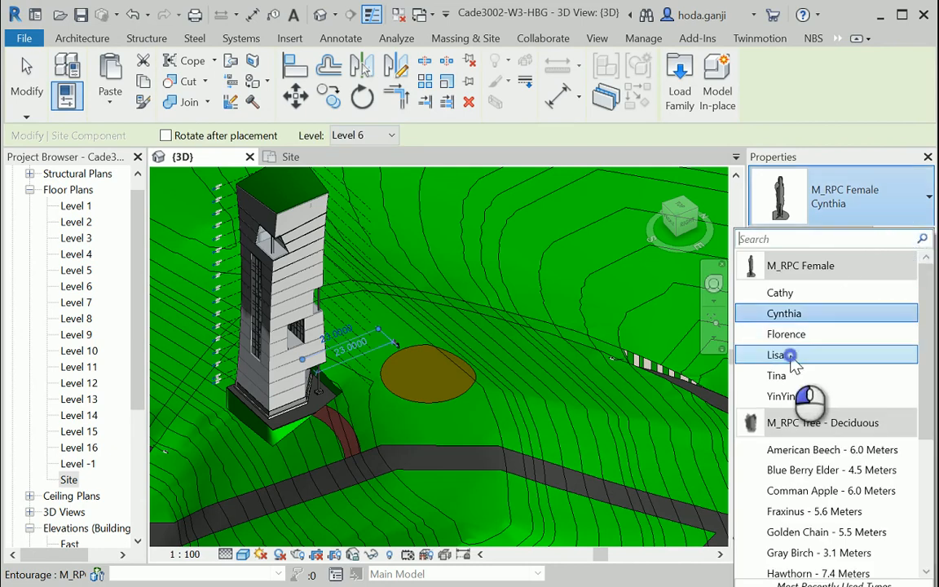
{"action": "left_click", "coordinate": [773, 354]}
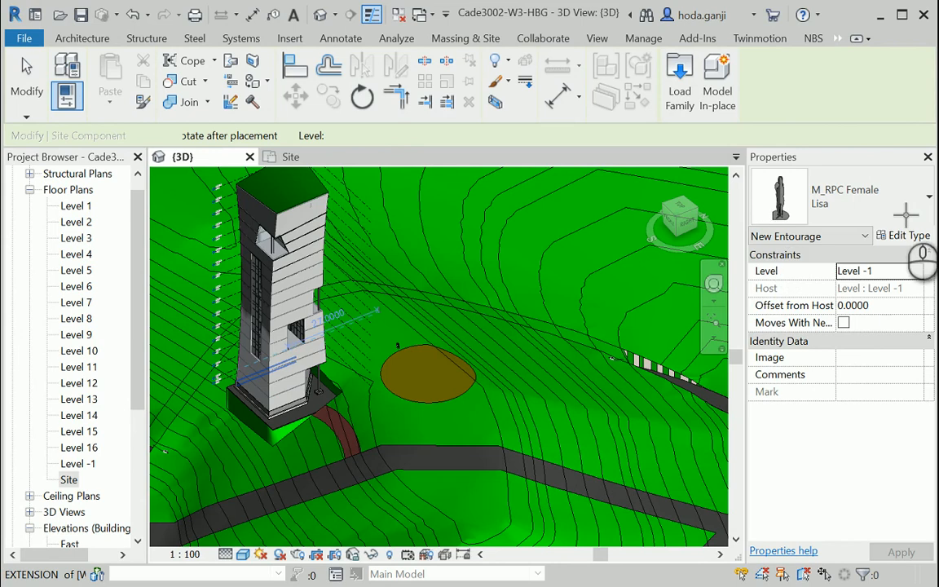
{"action": "left_click", "coordinate": [928, 196]}
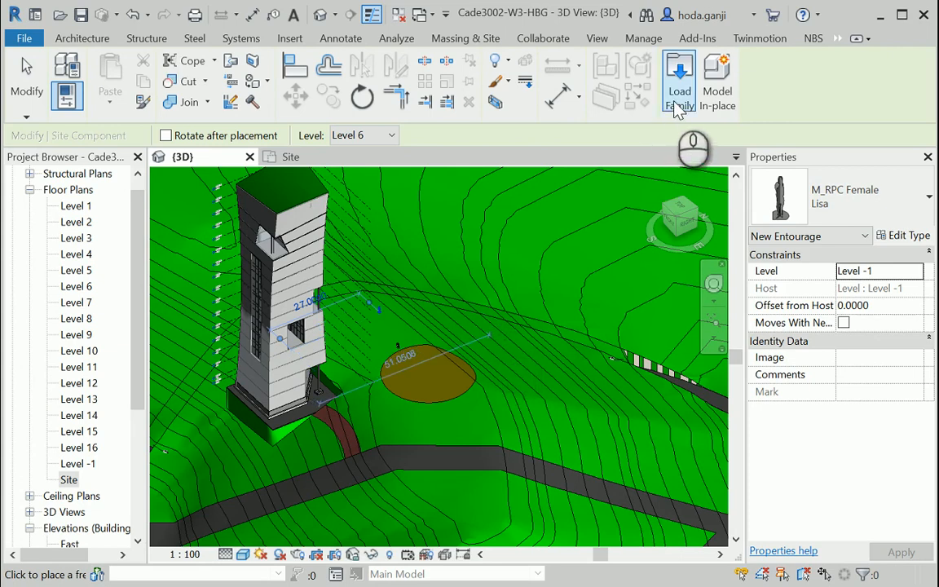
{"action": "left_click", "coordinate": [465, 38]}
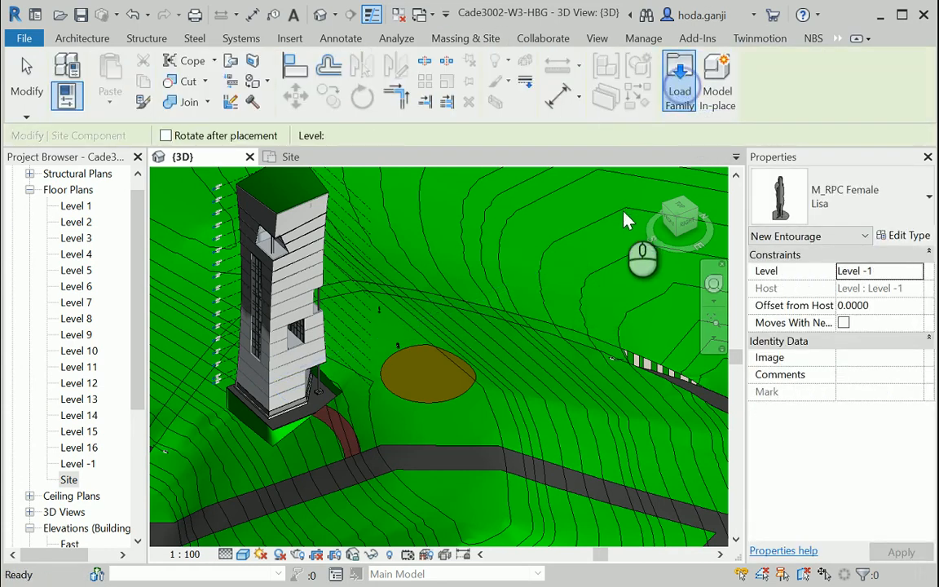
Load the M_RPC Tree - Tropical family from the US Metric Planting library
{"action": "left_click", "coordinate": [679, 82]}
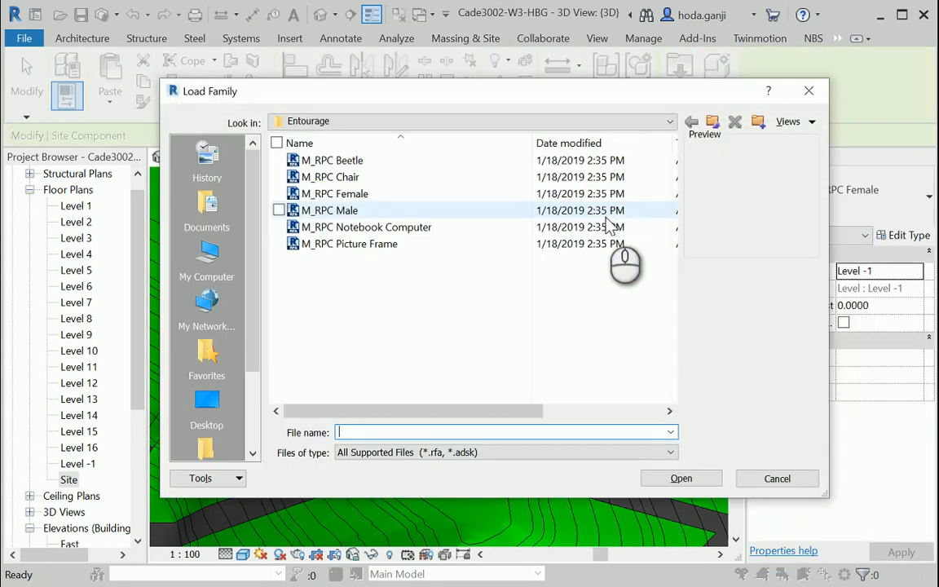
{"action": "left_click", "coordinate": [691, 121]}
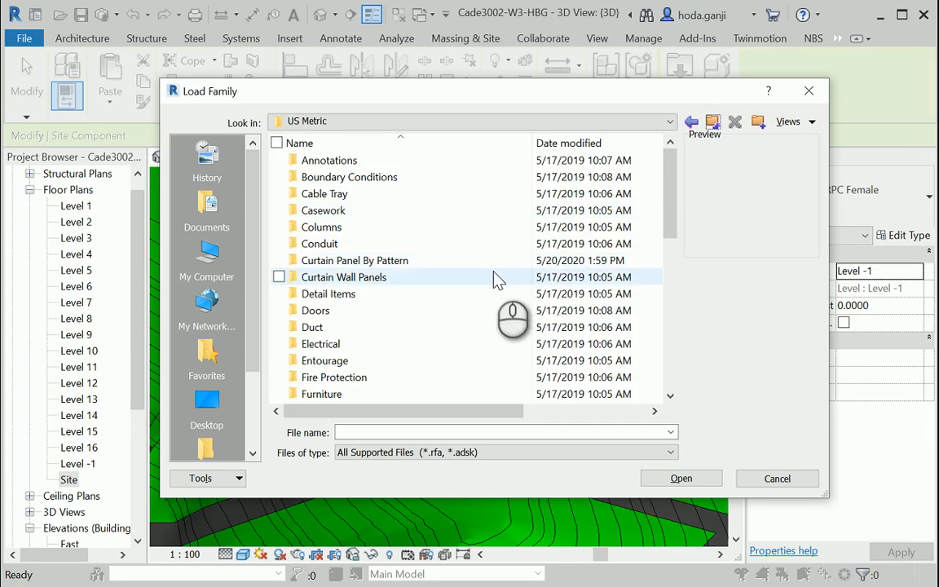
{"action": "scroll", "scroll_direction": "down", "scroll_amount": 3}
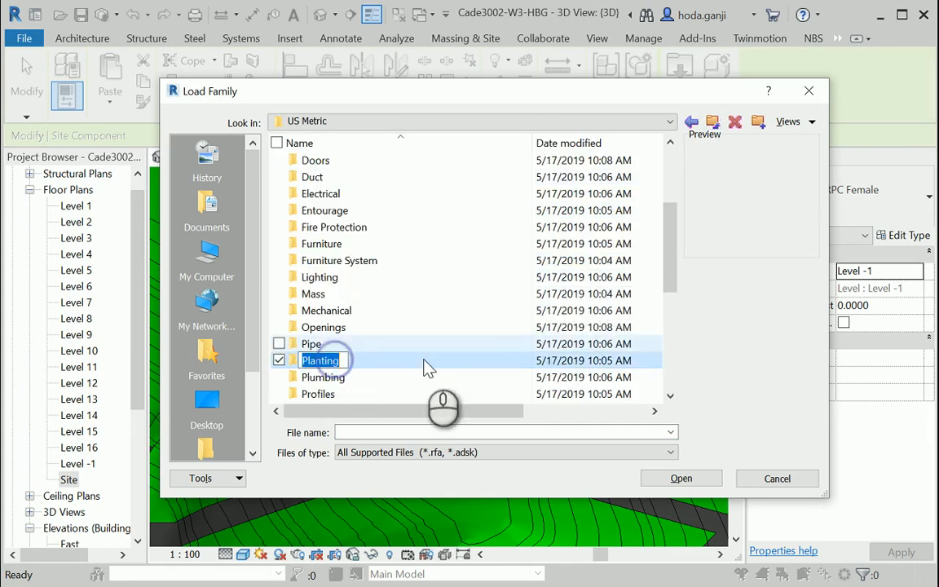
{"action": "double_click", "coordinate": [320, 360]}
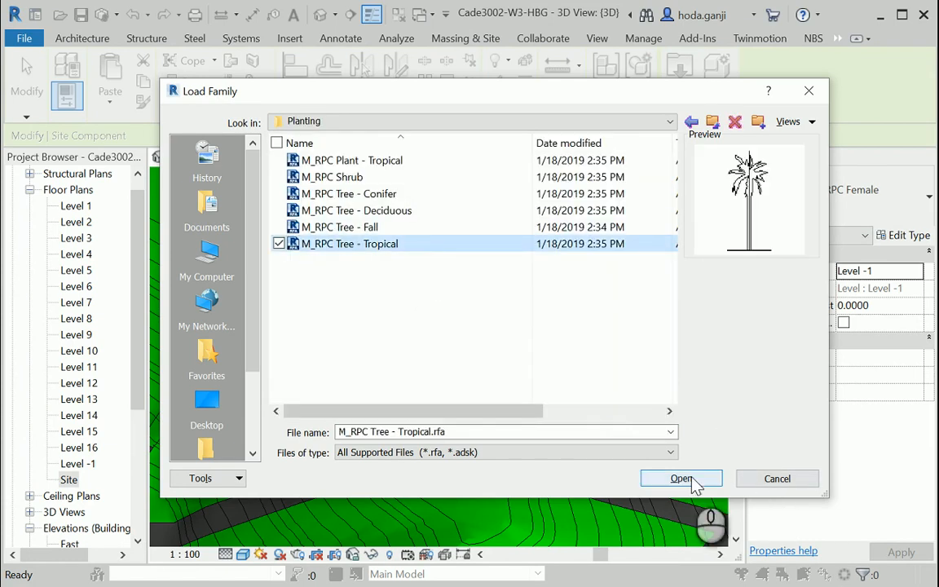
{"action": "left_click", "coordinate": [681, 478]}
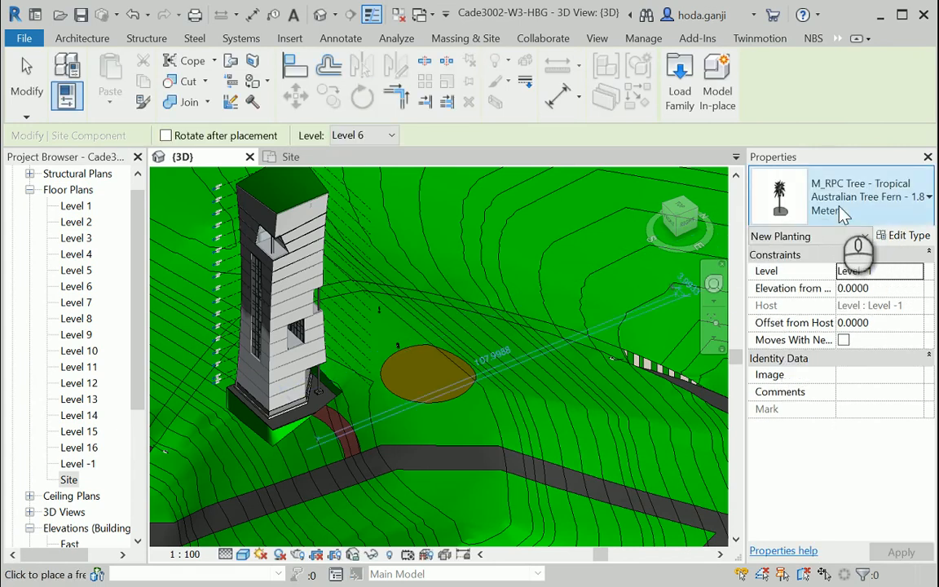
Pick the Kousa Dogwood - 3.0 Meters type and place the tree beside the oval
{"action": "left_click", "coordinate": [927, 196]}
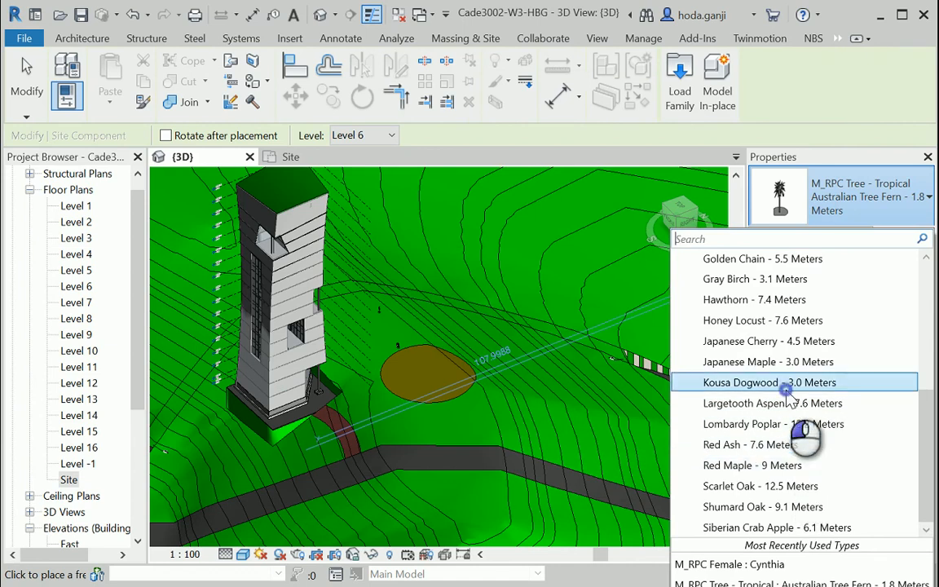
{"action": "left_click", "coordinate": [769, 382]}
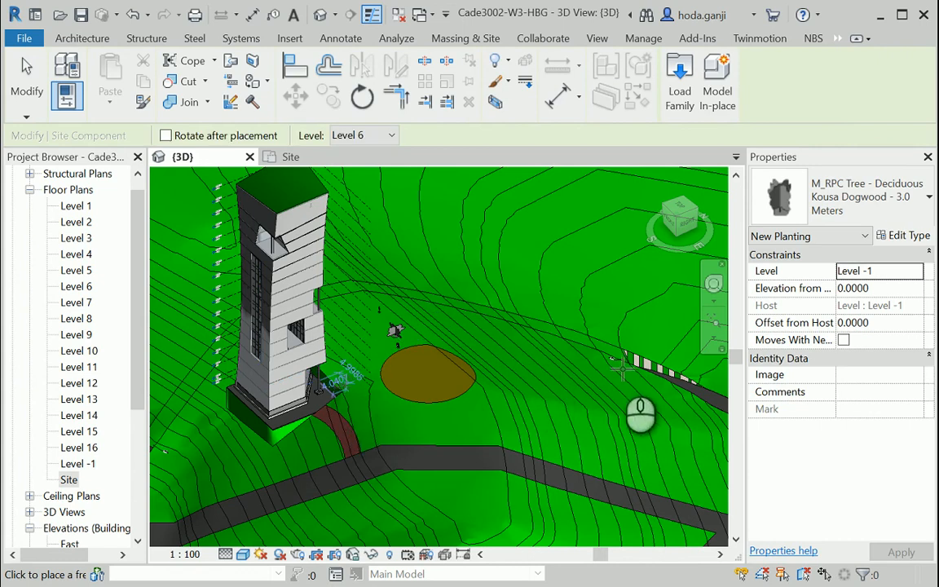
{"action": "left_click", "coordinate": [466, 38]}
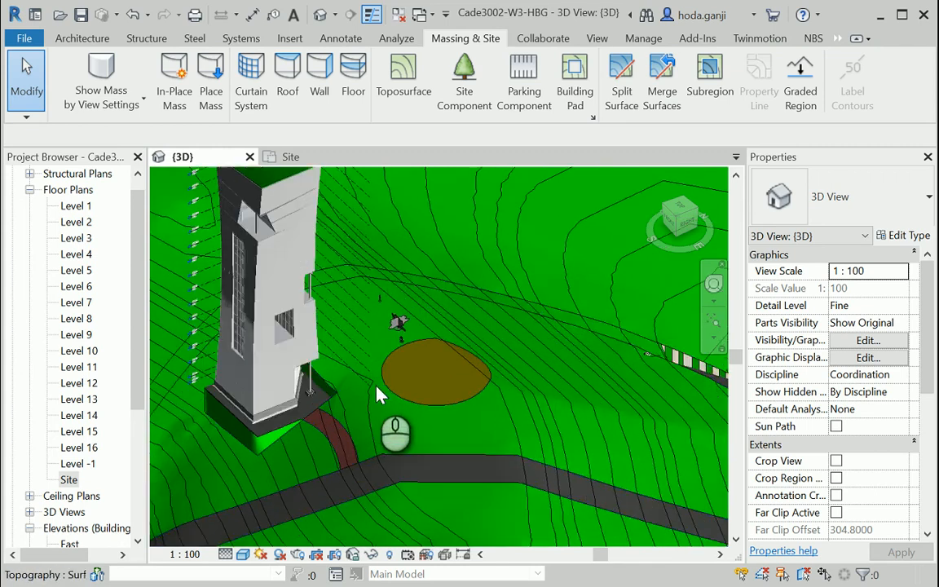
{"action": "mouse_move", "coordinate": [585, 397]}
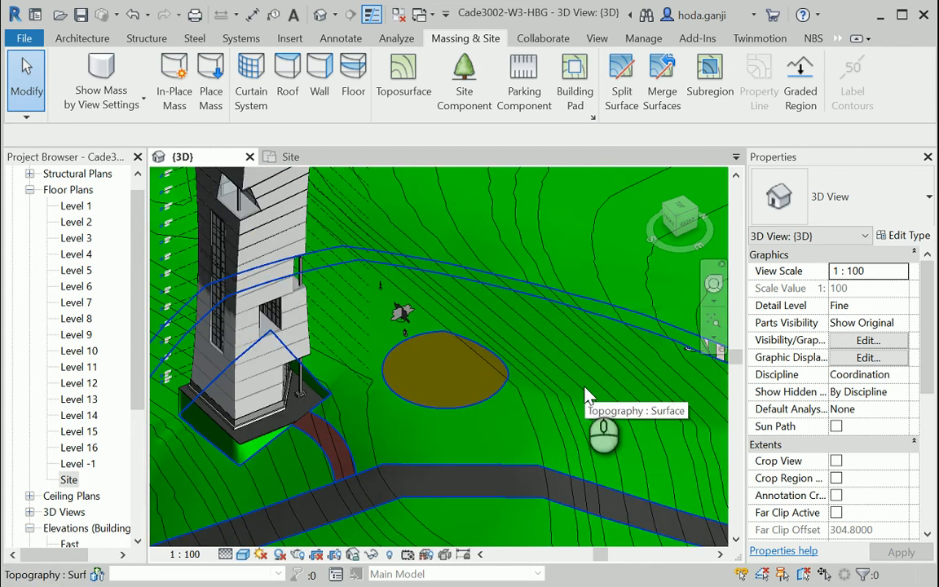
{"action": "mouse_move", "coordinate": [578, 387]}
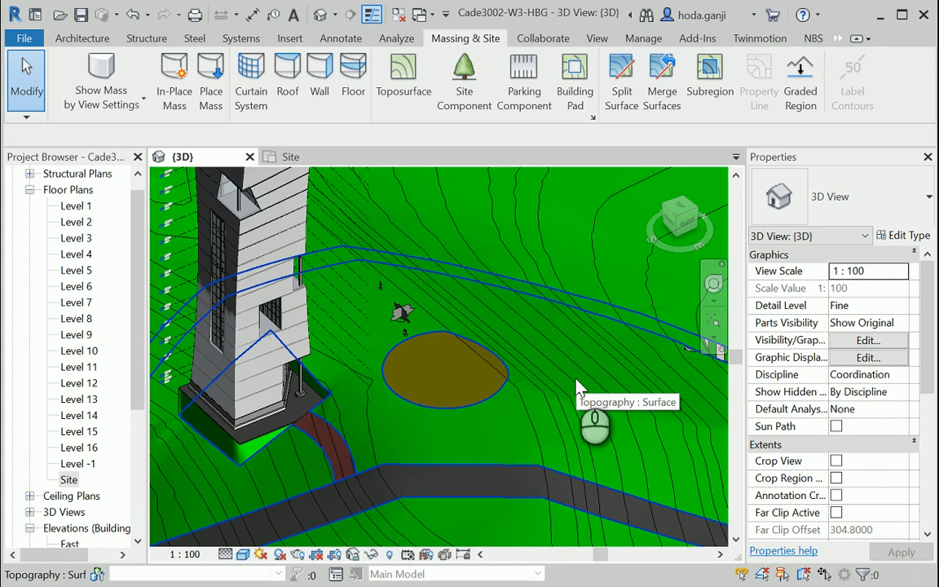